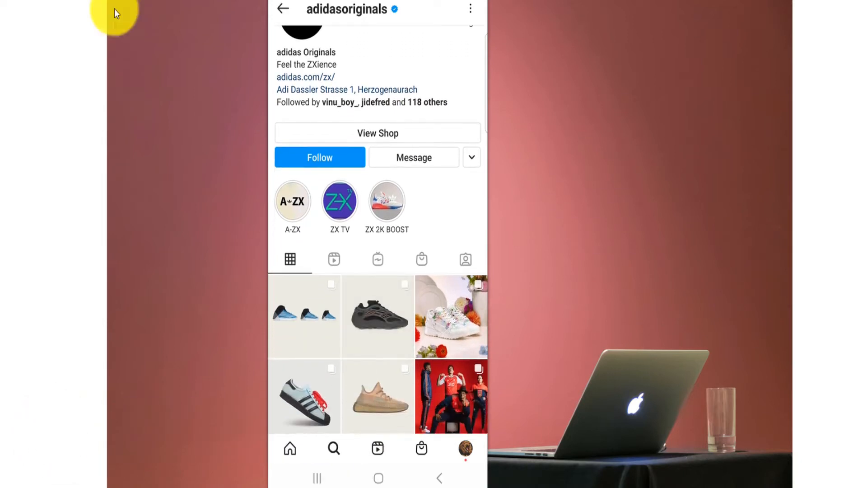
mouse_move(390, 133)
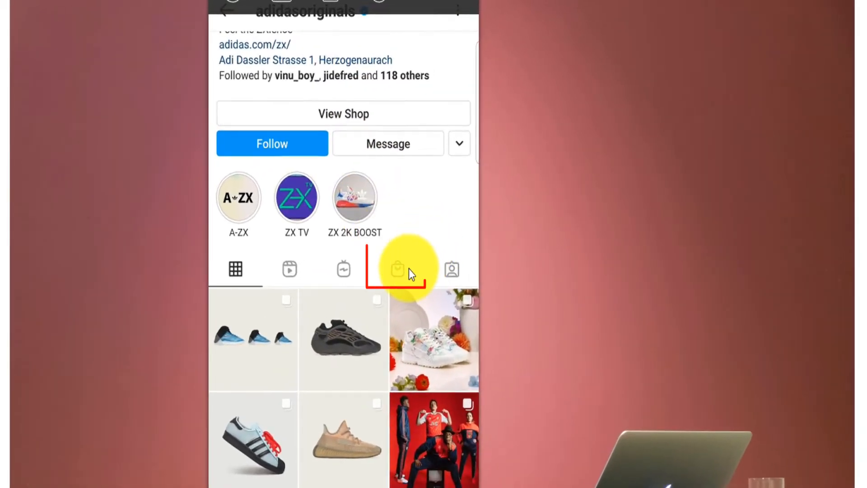
Open the adidas Continental 80 Shoes Men's listing, choose size M8.5 / W9.5, and add it to the cart.
left_click(397, 269)
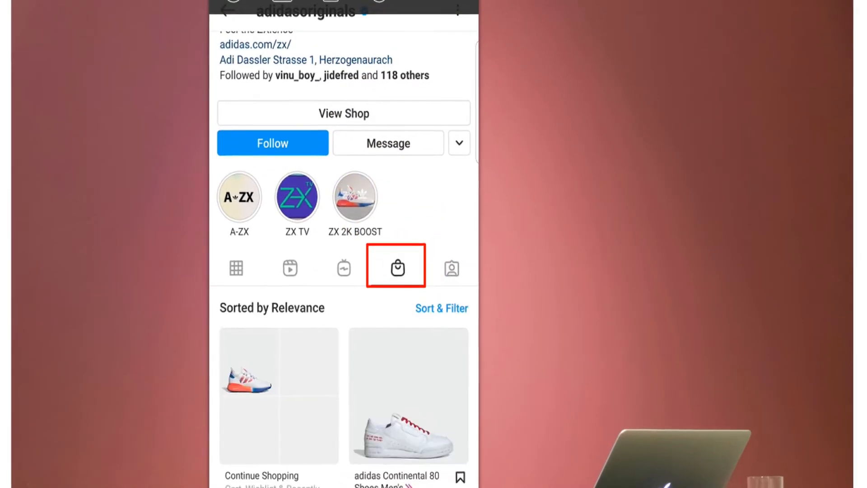
scroll("down", 3)
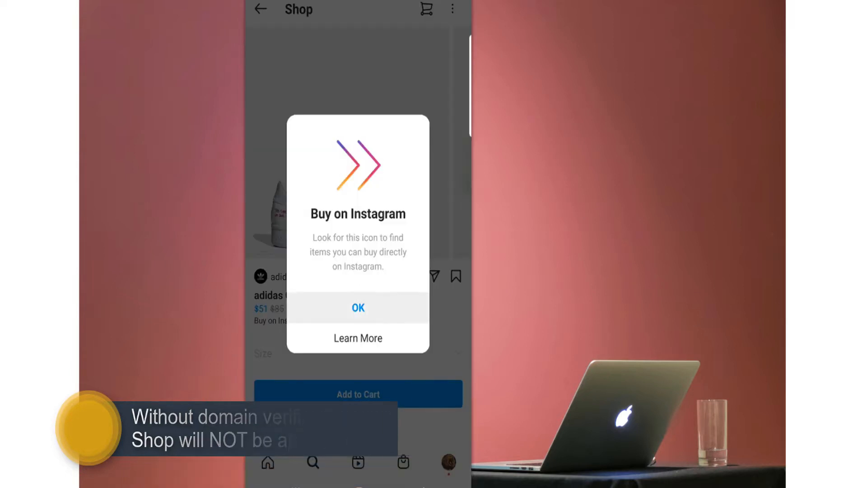
left_click(358, 307)
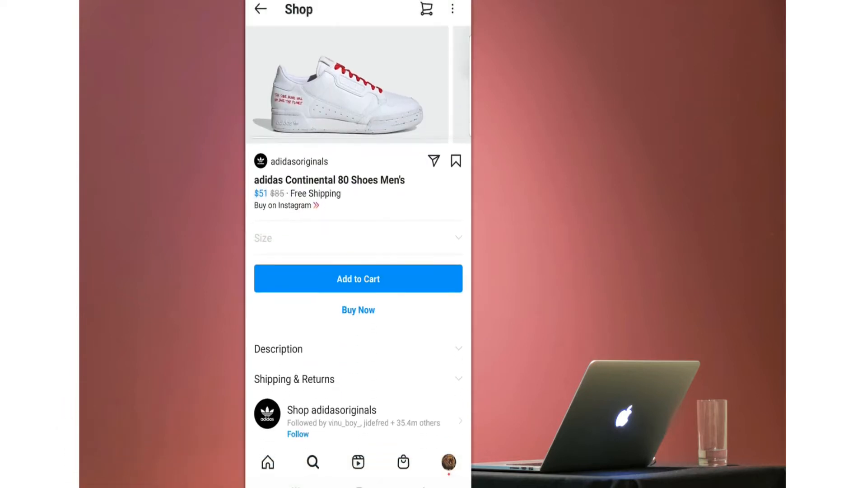
left_click(358, 238)
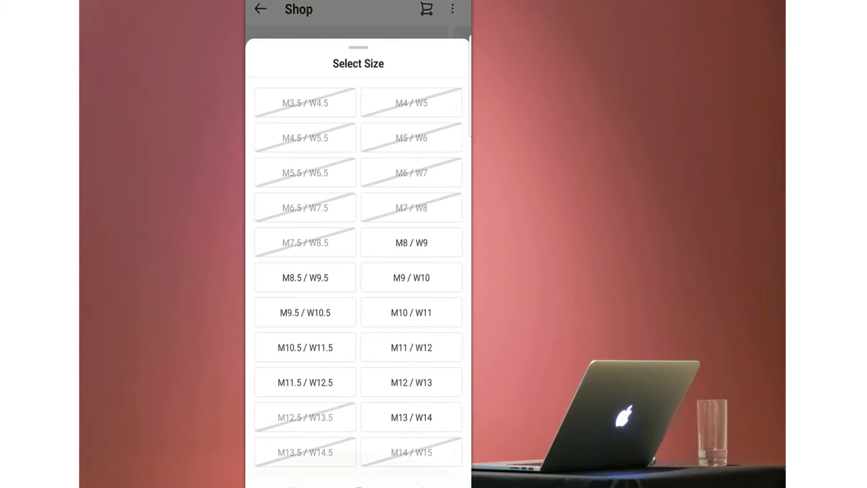
left_click(304, 277)
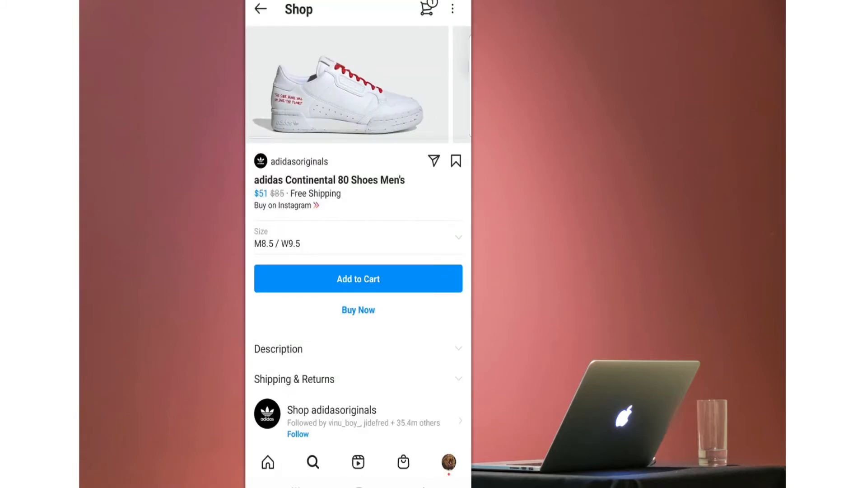
left_click(358, 278)
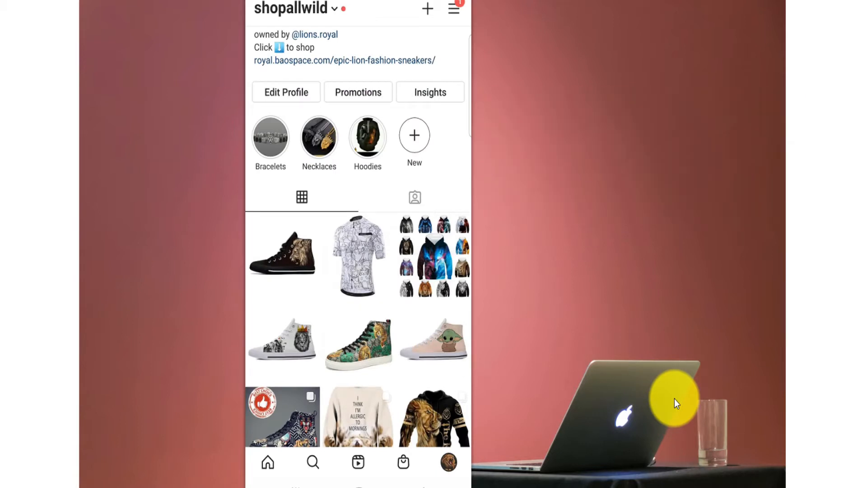
From shopallwild's settings menu, start Set Up Instagram Shopping under Business.
left_click(454, 9)
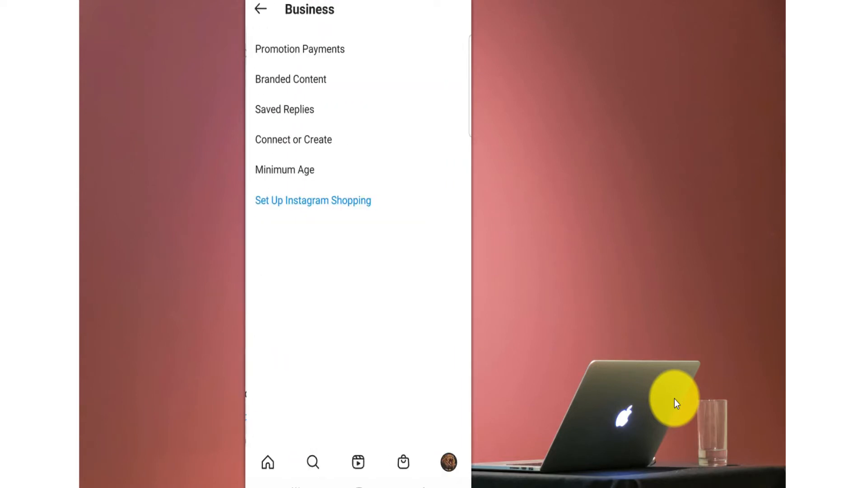
left_click(313, 200)
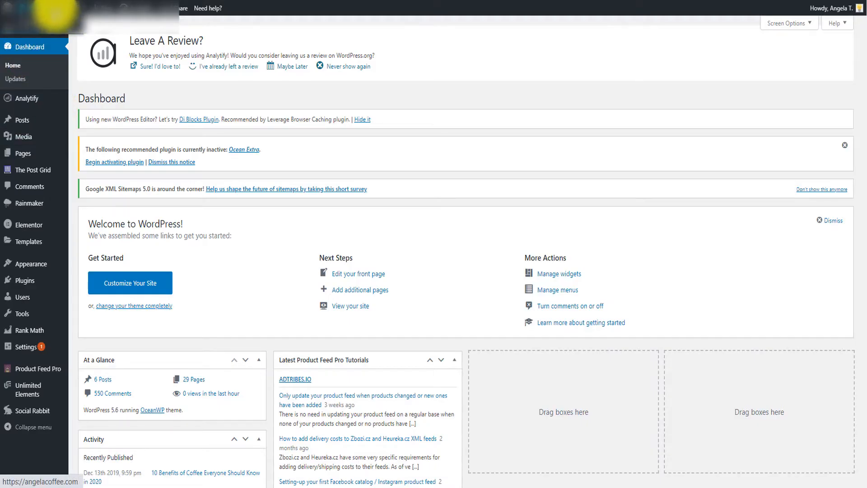
mouse_move(685, 318)
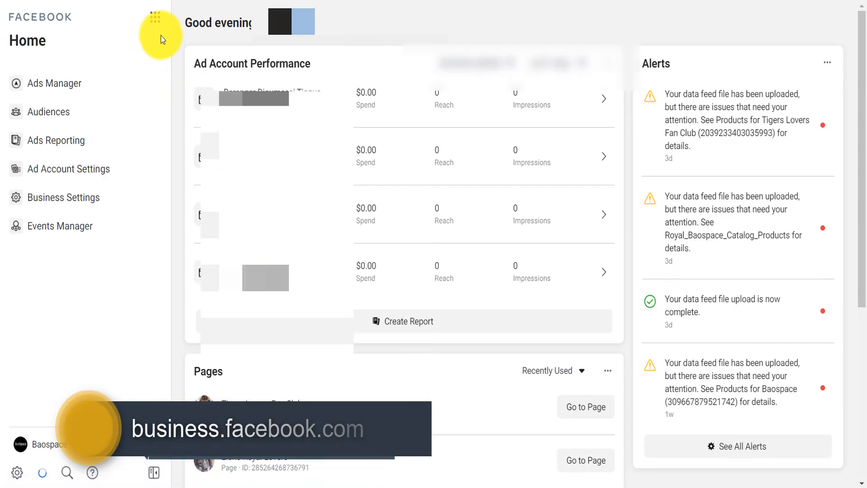
Go to Business Settings › Brand Safety › Domains and add angelacoffee.com.
left_click(155, 17)
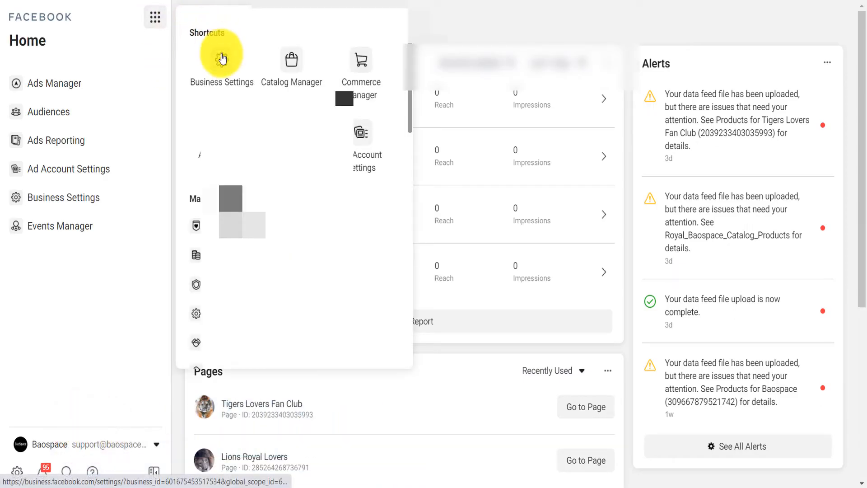
left_click(221, 59)
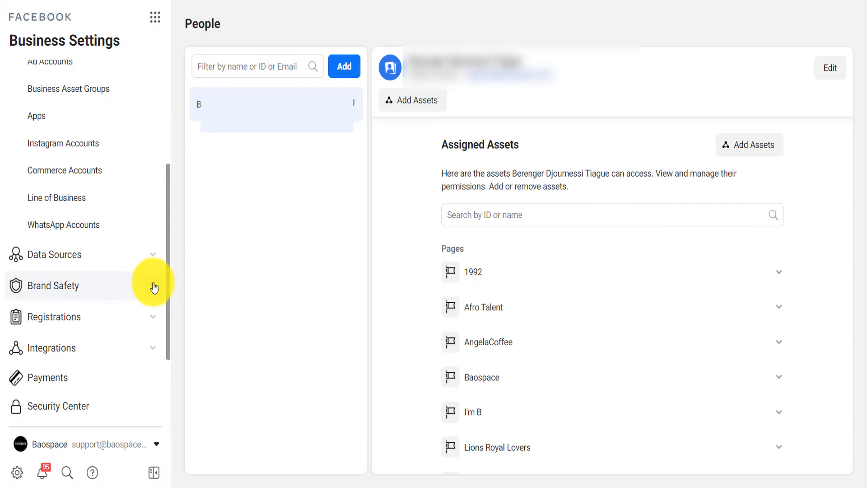
left_click(53, 286)
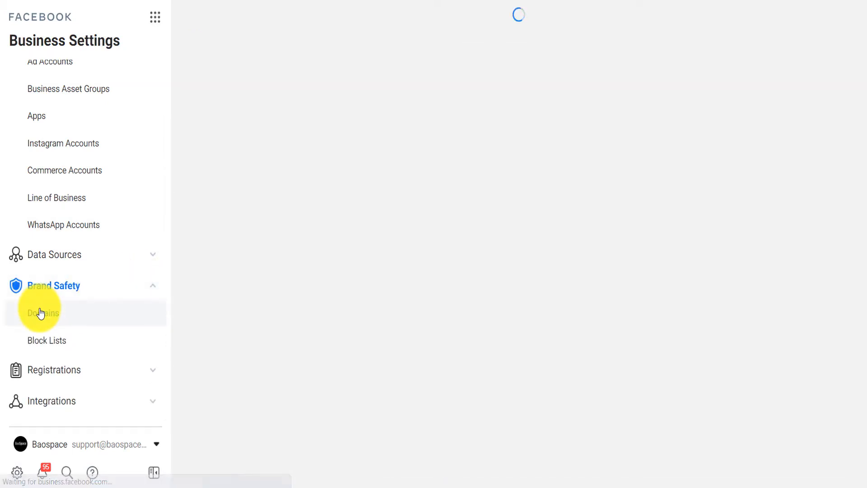
left_click(43, 312)
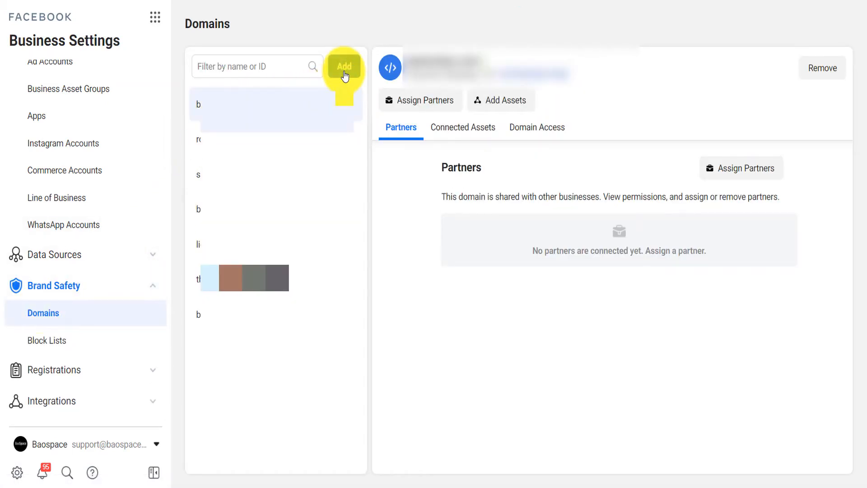
left_click(344, 66)
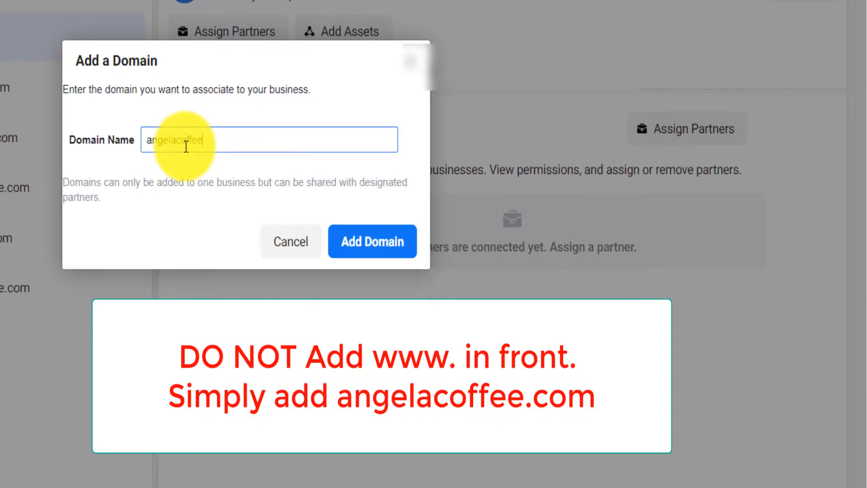
type(".com")
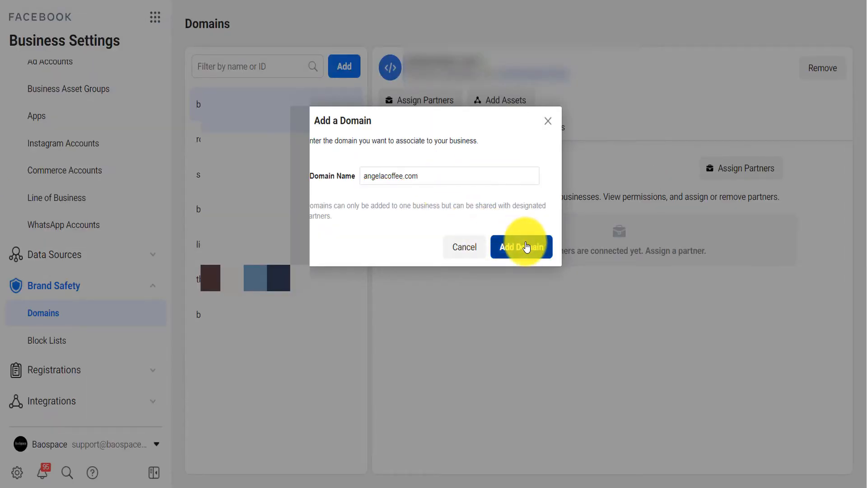
left_click(520, 247)
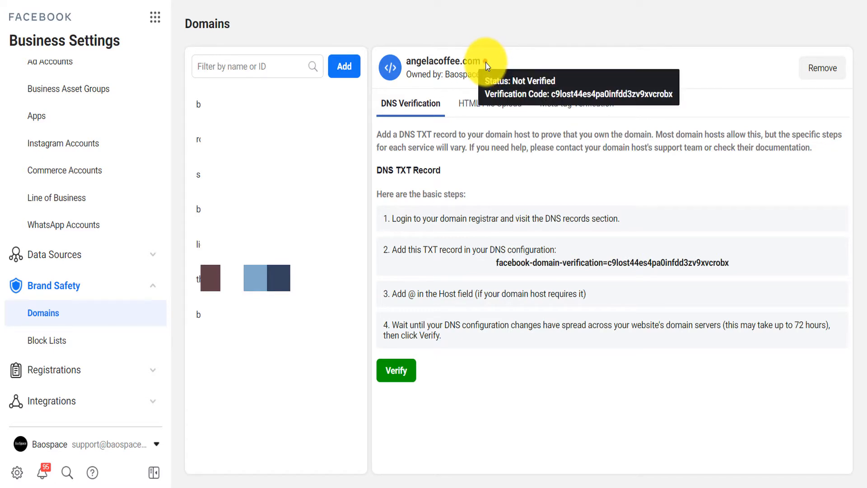
mouse_move(530, 279)
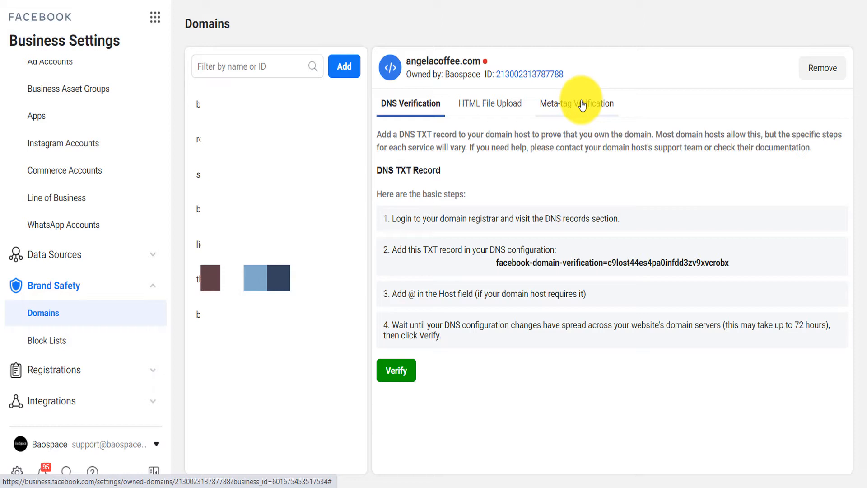
Switch angelacoffee.com to Meta-tag Verification and select its verification meta tag.
left_click(576, 103)
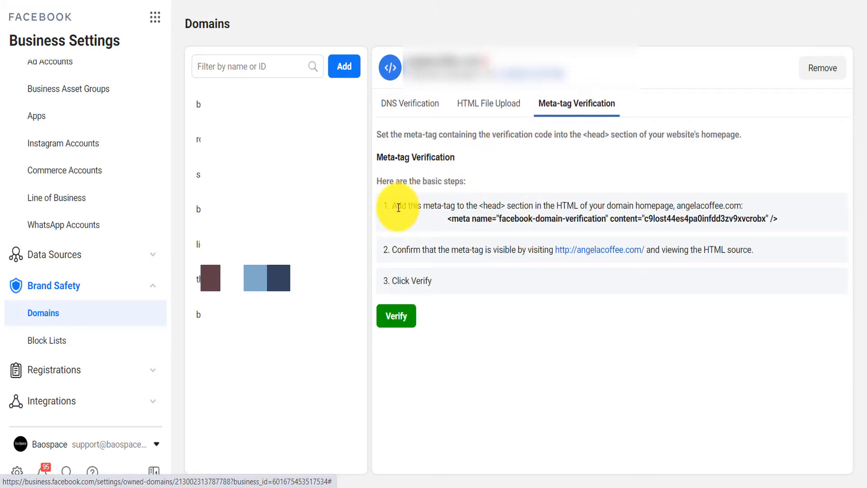
left_click_drag(393, 206, 528, 206)
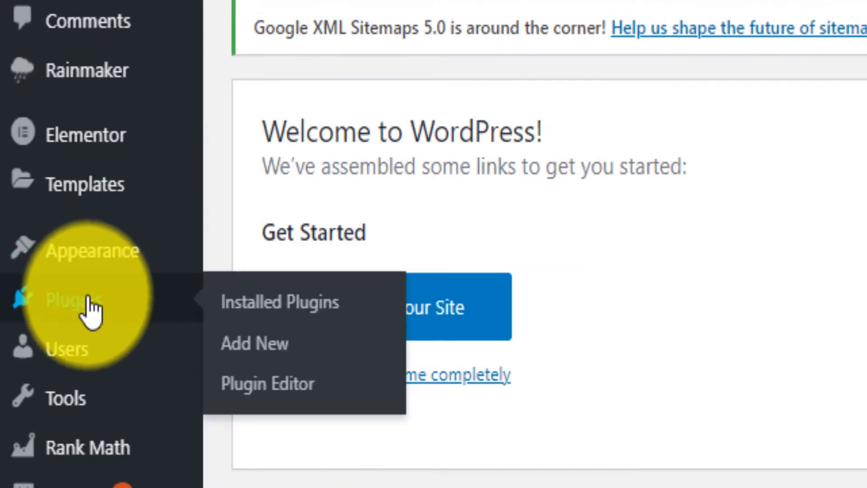
Find, install and activate the Insert Headers and Footers plugin.
left_click(254, 344)
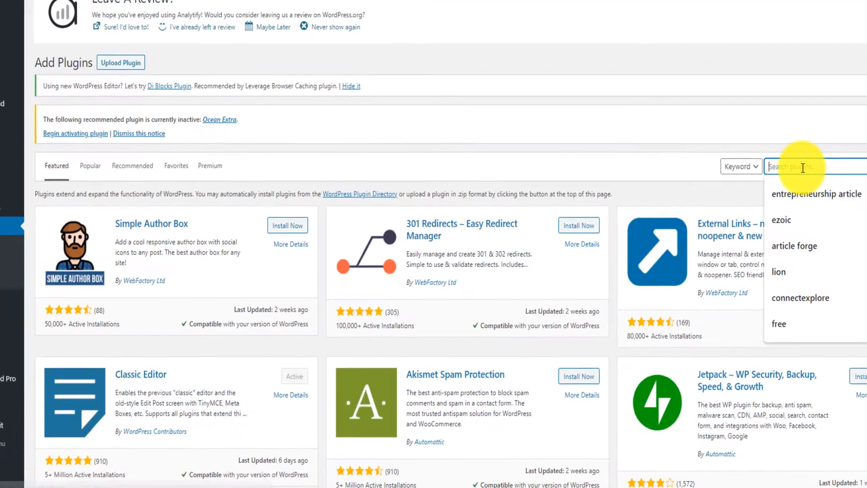
type("insert headers and footers")
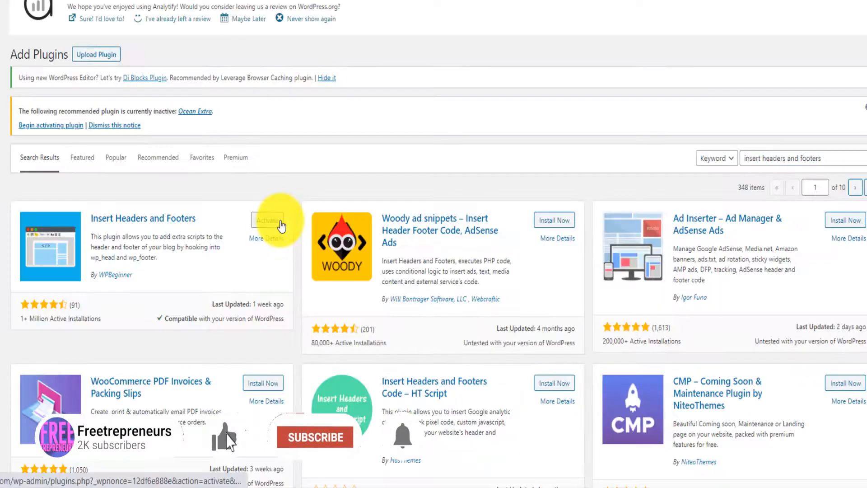
left_click(267, 220)
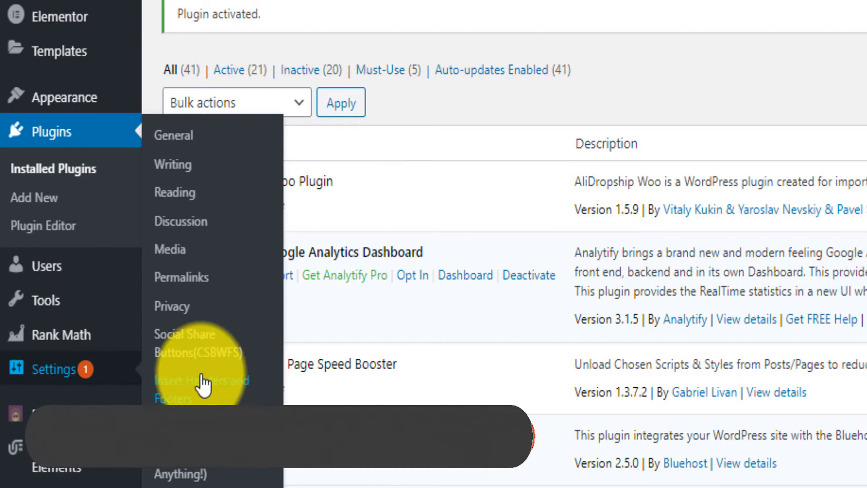
Paste the facebook-domain-verification meta tag into the plugin's Scripts in Header.
left_click(201, 387)
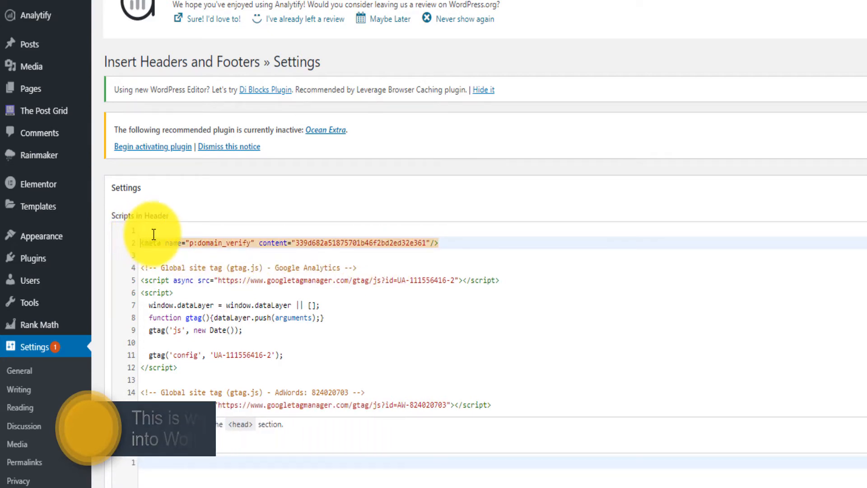
type("<meta name=\"facebook-domain-verification\" content=\"c9lost44es4pa0infdd3zv9xvcrobx\" />")
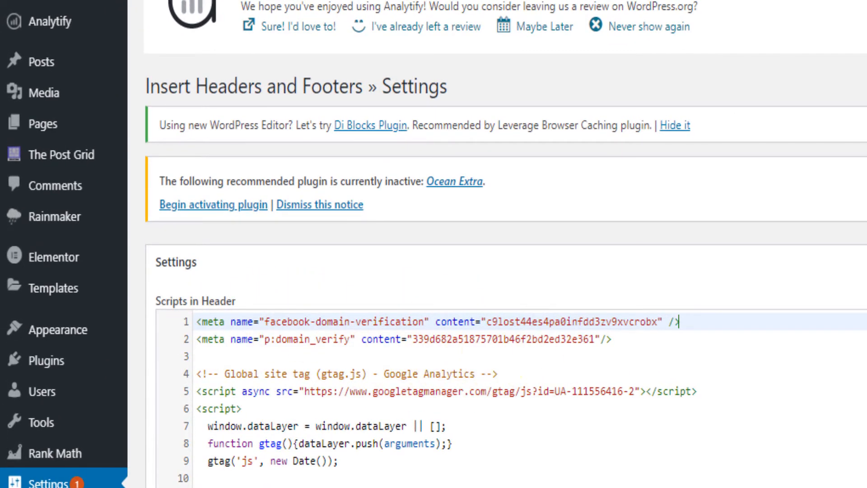
scroll("down", 3)
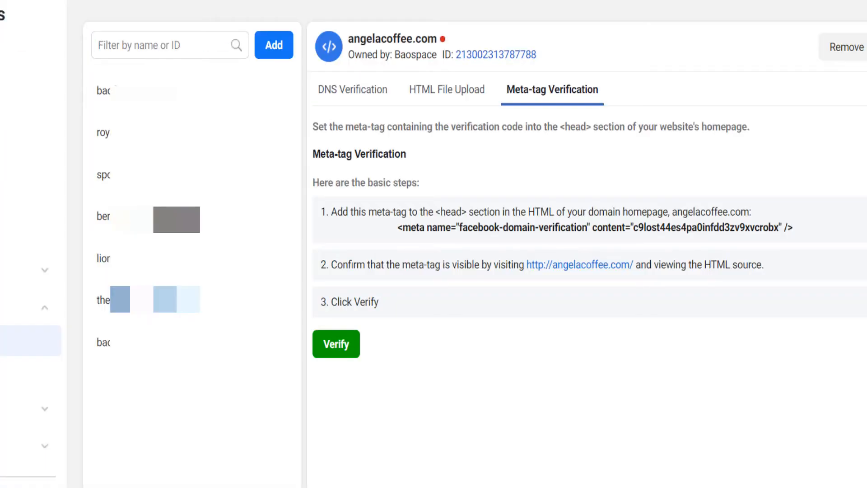
Hit Verify on angelacoffee.com's Meta-tag Verification tab.
left_click(335, 343)
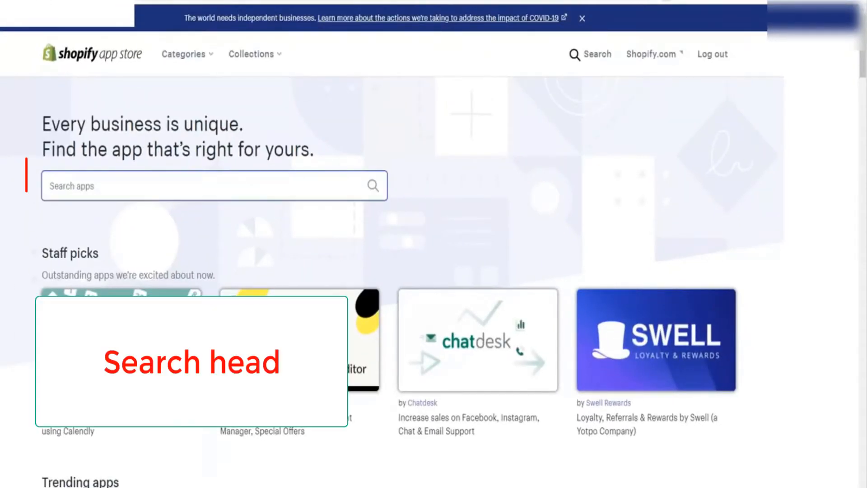
Open the Add <HEAD> Code app, paste the meta tag into site-wide head code, and save.
type("head")
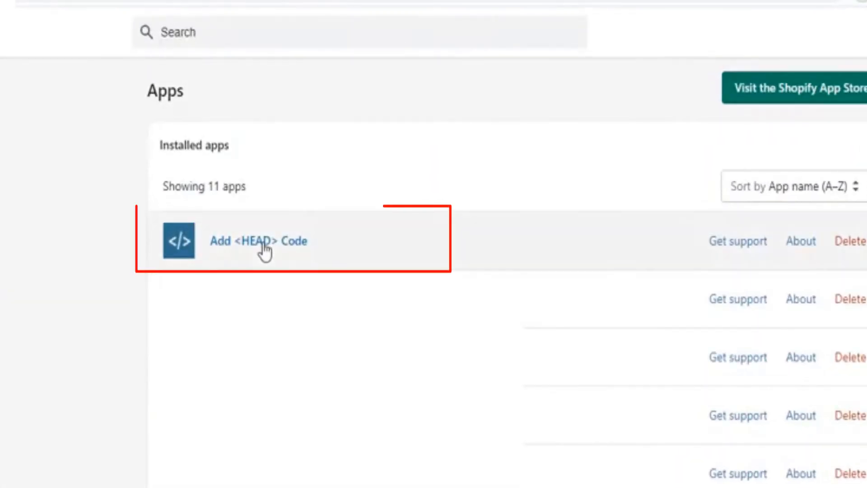
left_click(258, 241)
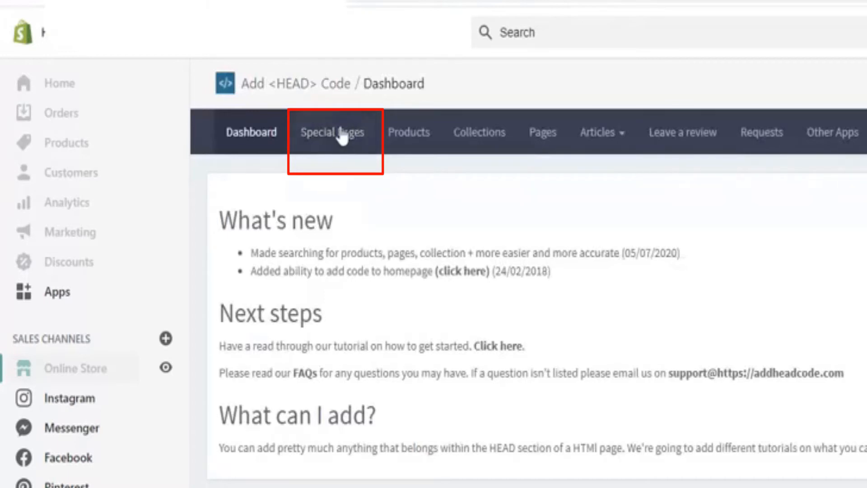
left_click(332, 132)
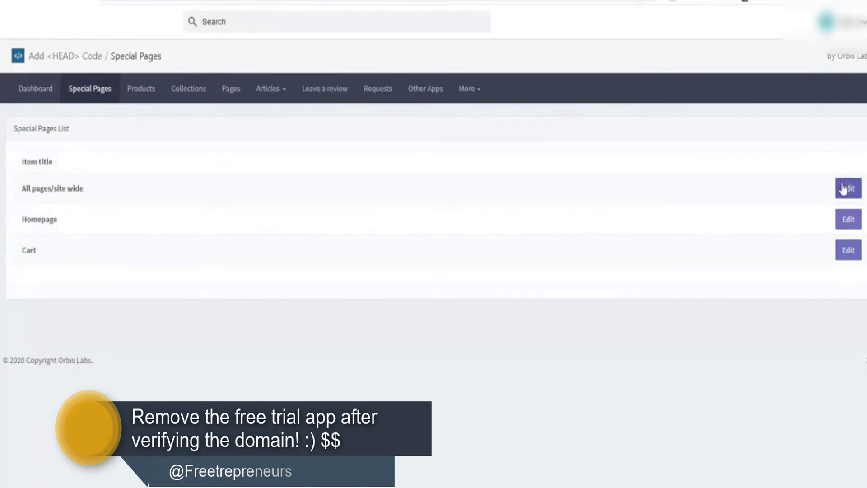
left_click(848, 188)
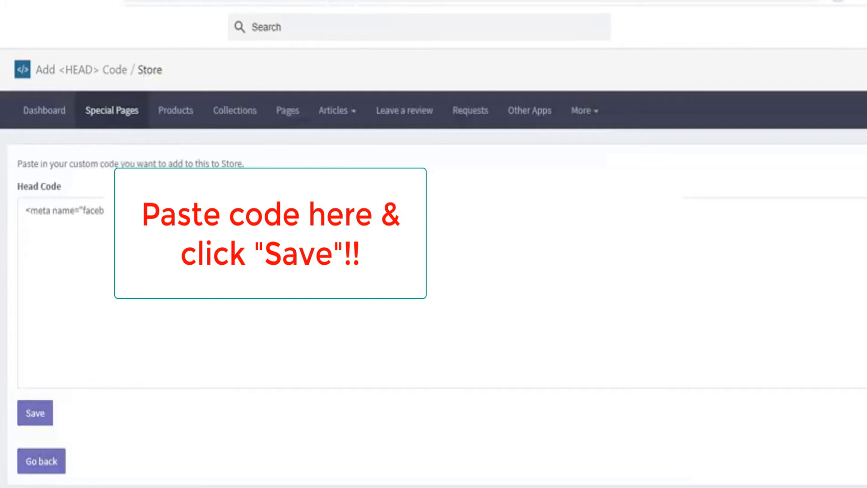
left_click(34, 412)
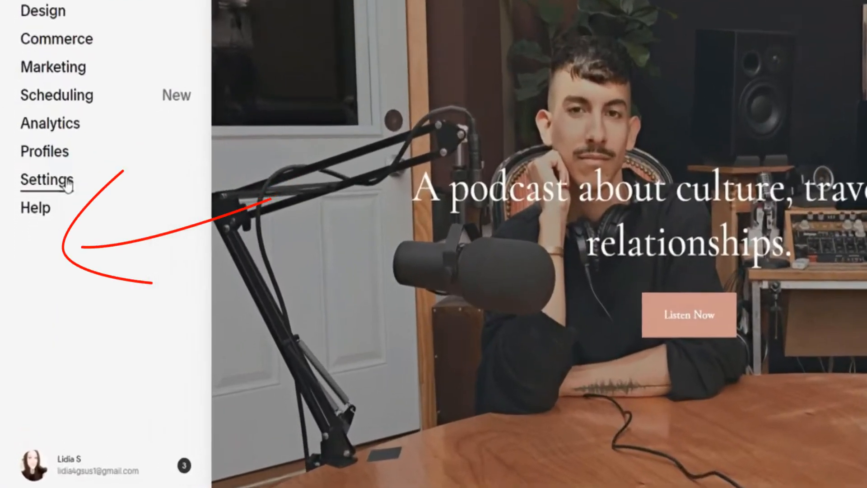
Navigate Settings › Advanced › Code Injection in the Squarespace sidebar.
left_click(47, 180)
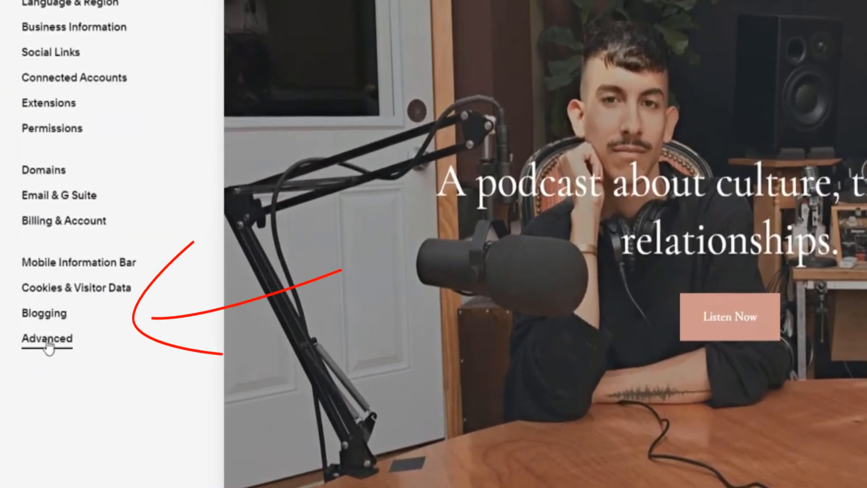
left_click(47, 338)
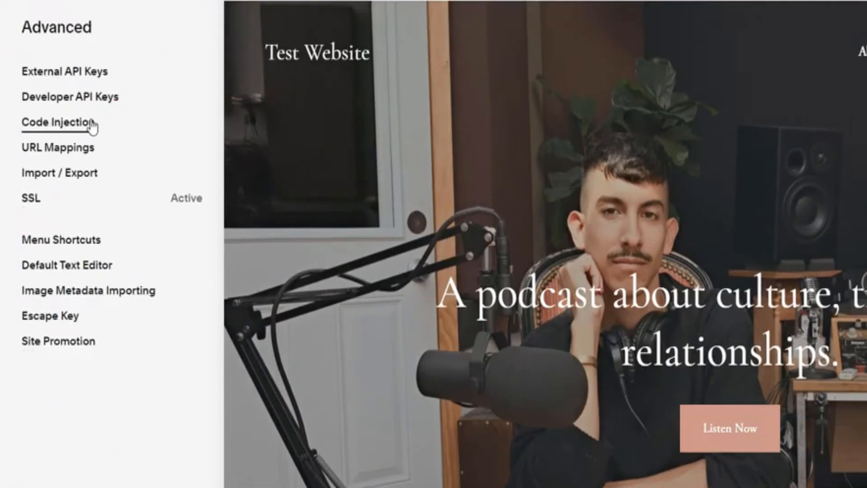
left_click(57, 122)
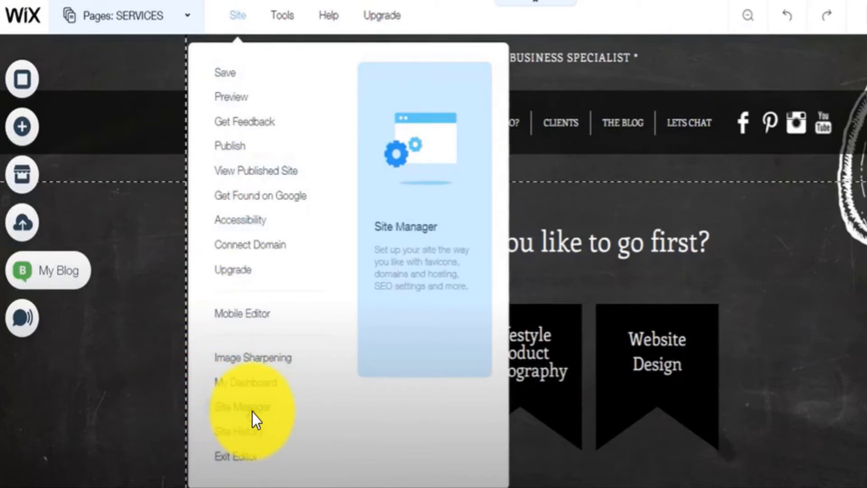
Open Site Manager › SEO and select the Header Code - Meta Tags box.
left_click(242, 407)
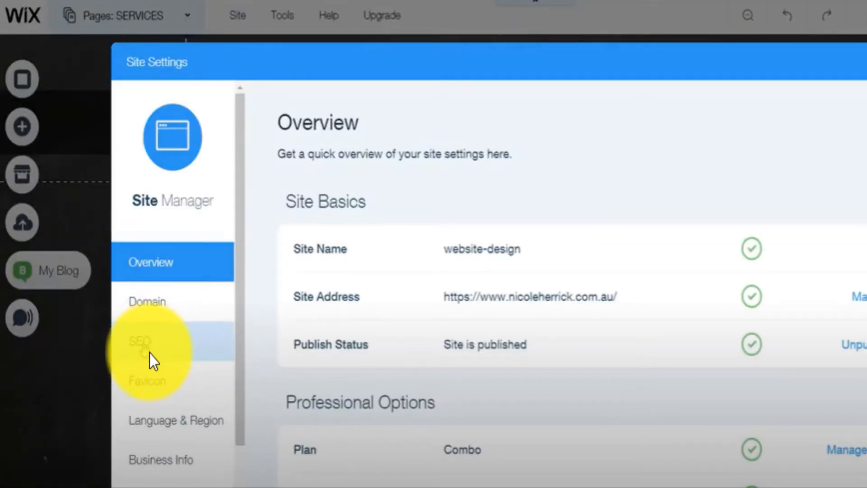
left_click(155, 340)
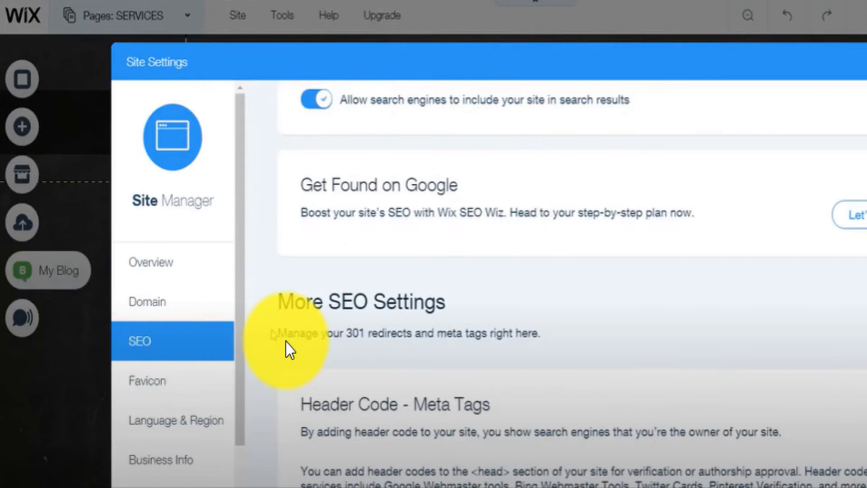
scroll("down", 3)
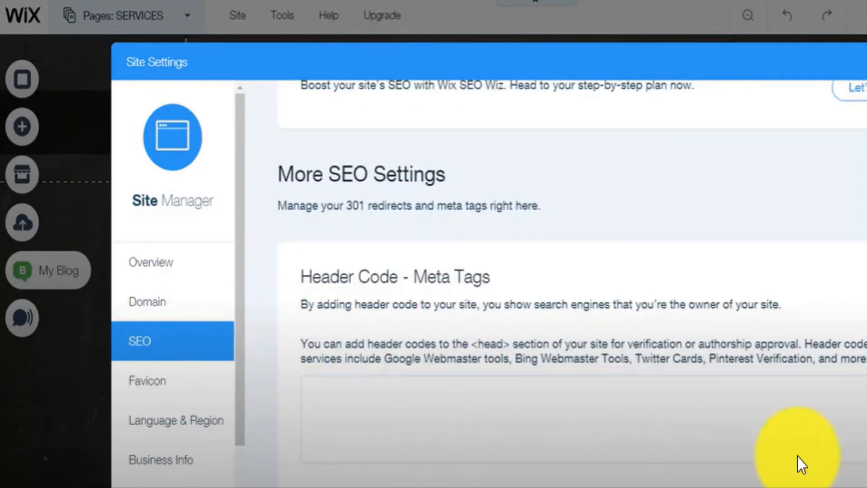
left_click(332, 398)
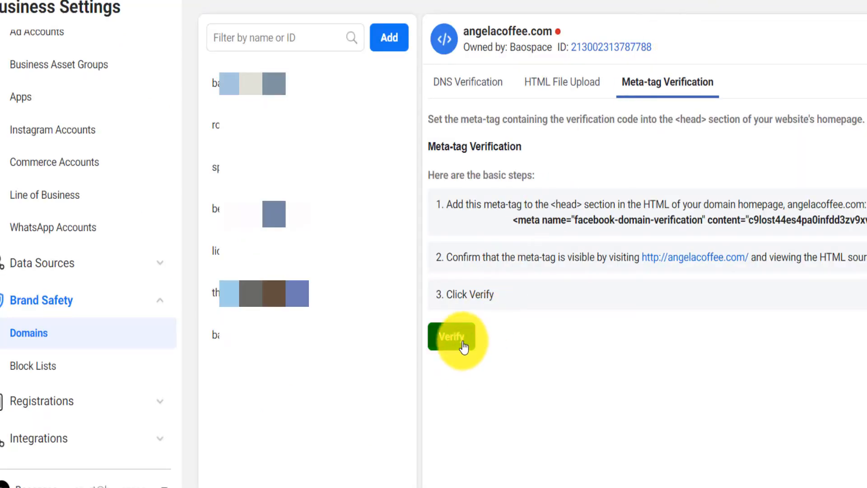
Verify dsofttouch.com's meta tag and dismiss the verified confirmation with Done.
left_click(451, 336)
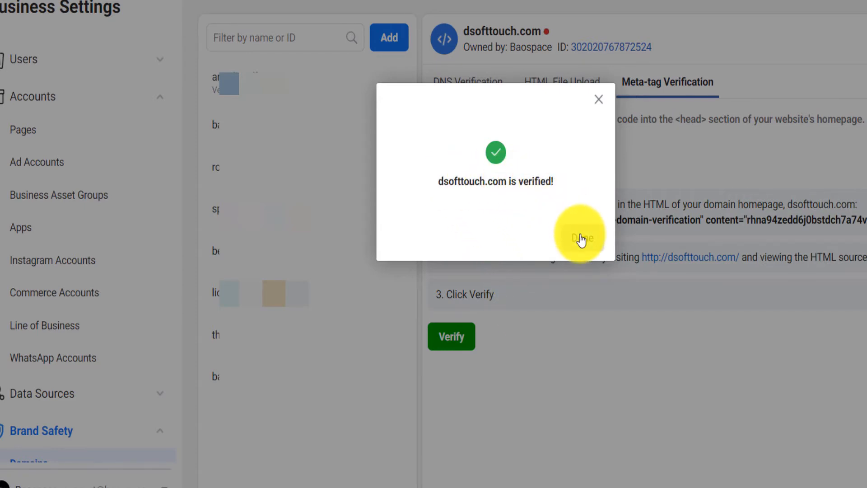
left_click(579, 237)
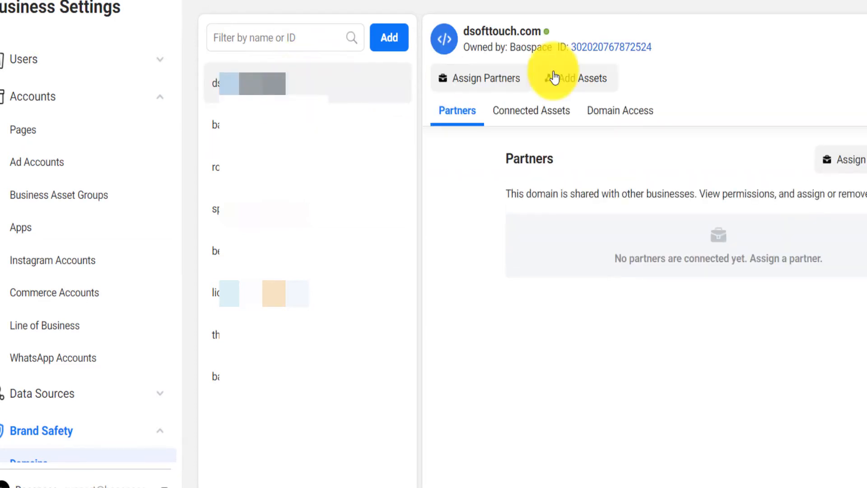
mouse_move(543, 32)
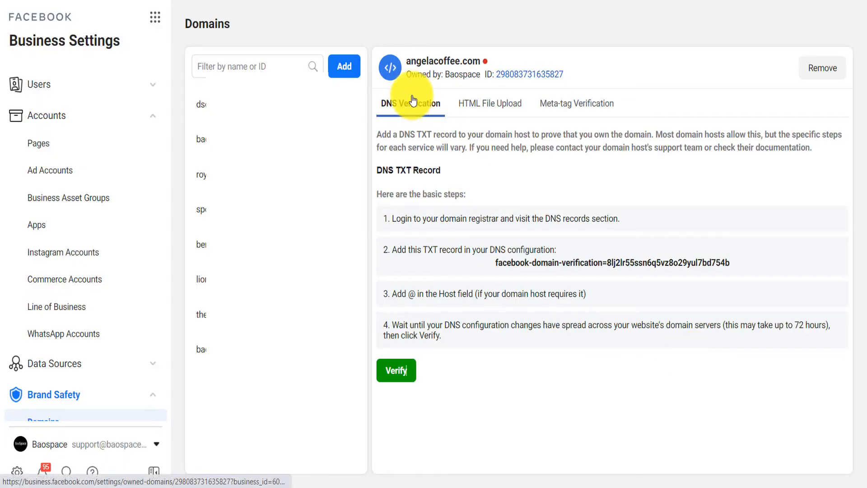
mouse_move(479, 242)
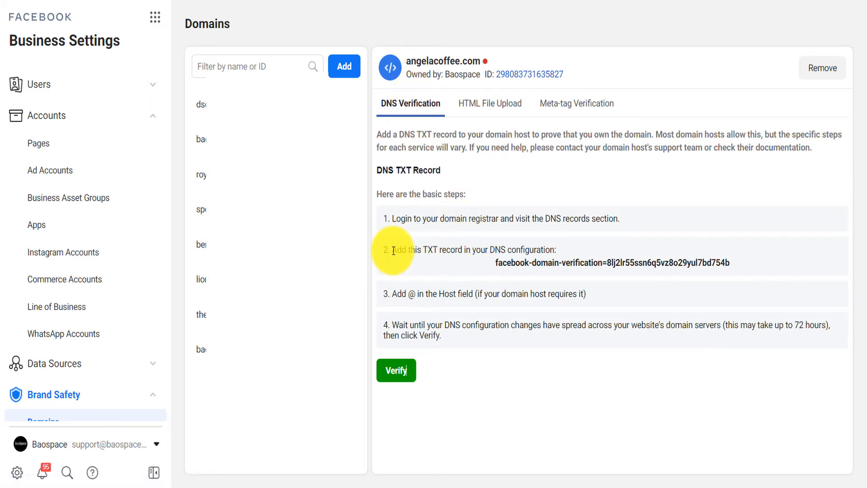
Highlight the TXT record instruction in angelacoffee.com's DNS verification steps.
left_click_drag(392, 249, 496, 249)
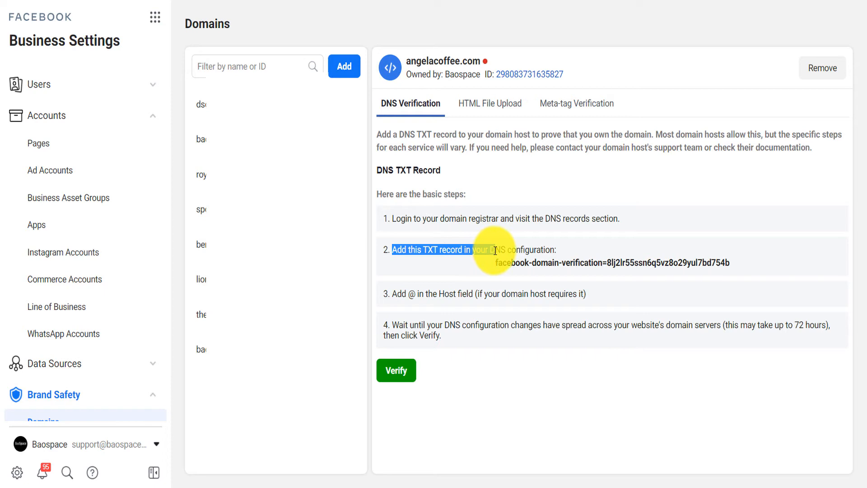
mouse_move(559, 265)
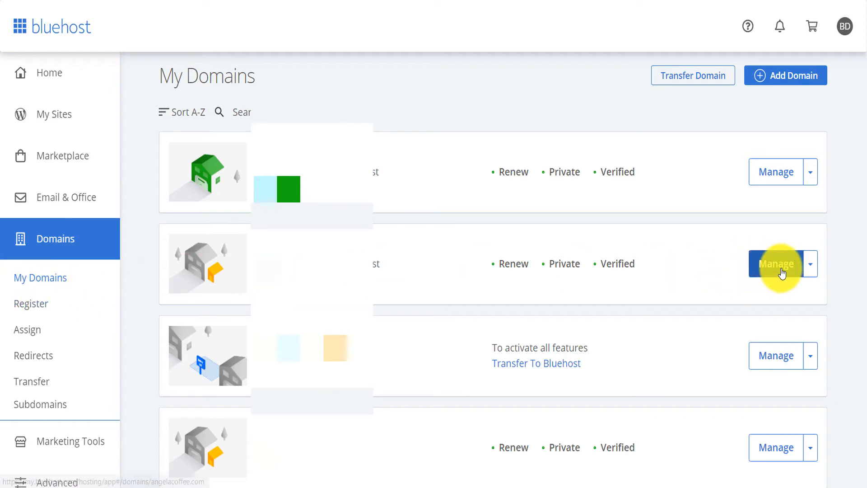
Open angelacoffee.com's DNS records in Bluehost and scroll down to the TXT section.
left_click(775, 263)
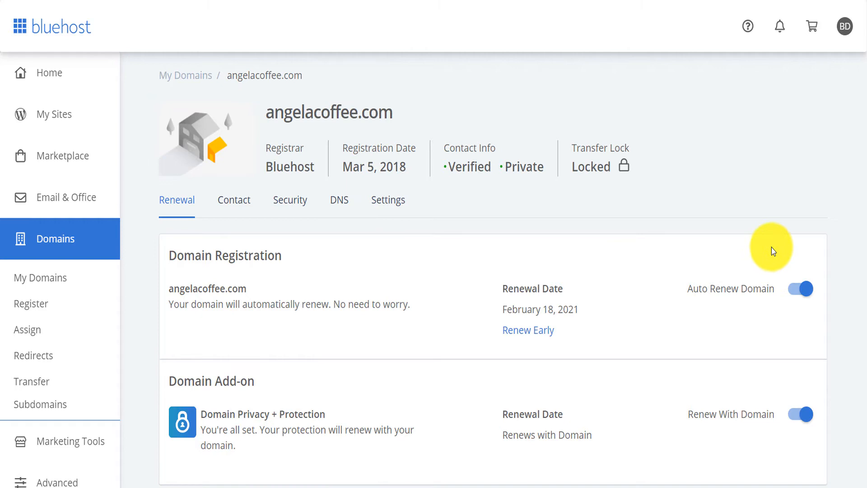
left_click(338, 200)
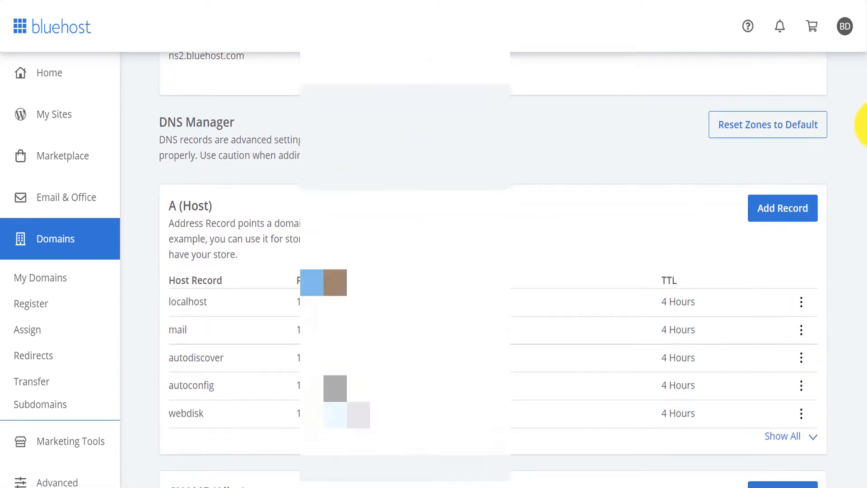
scroll("down", 3)
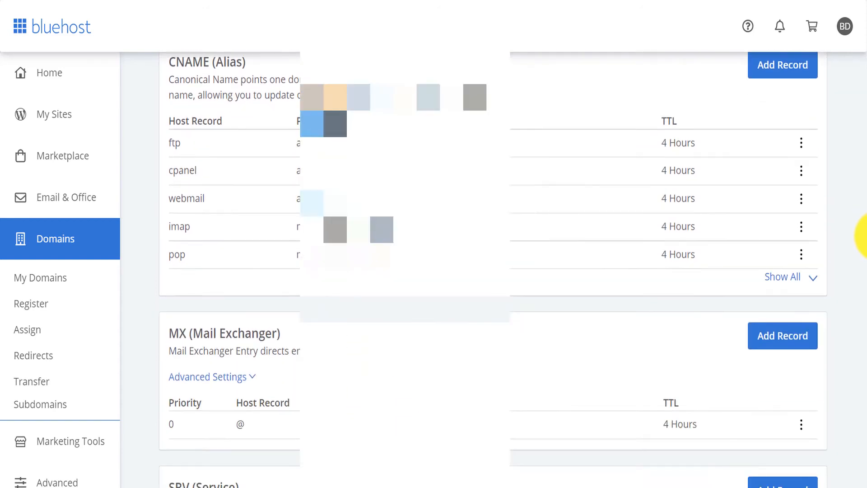
scroll("down", 3)
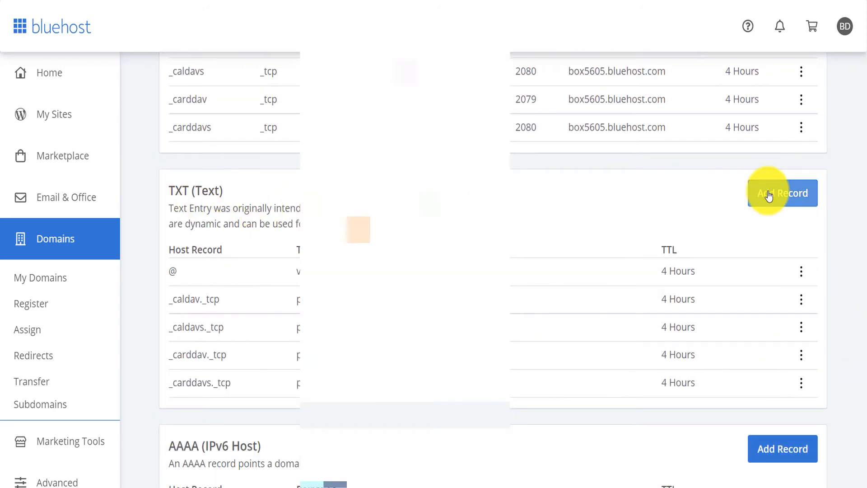
Save a TXT record with host @ and value 8lj2lr55ssn6q5vz8o29yul7bd754b.
left_click(782, 193)
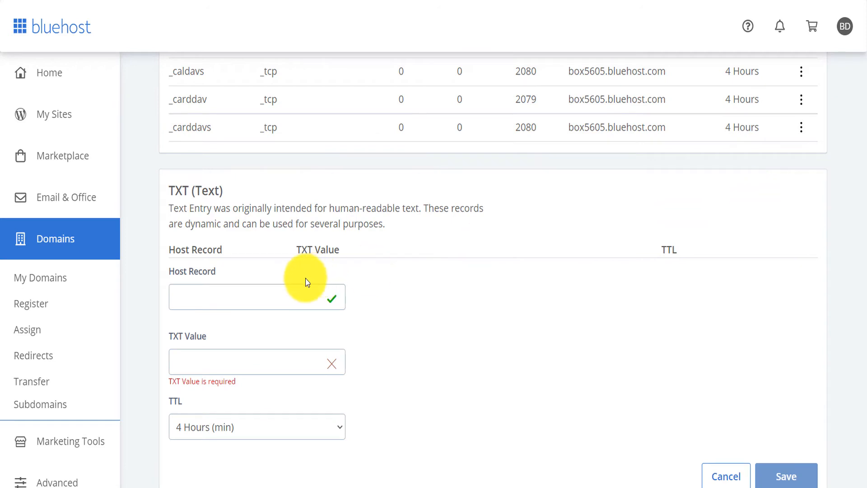
left_click(257, 296)
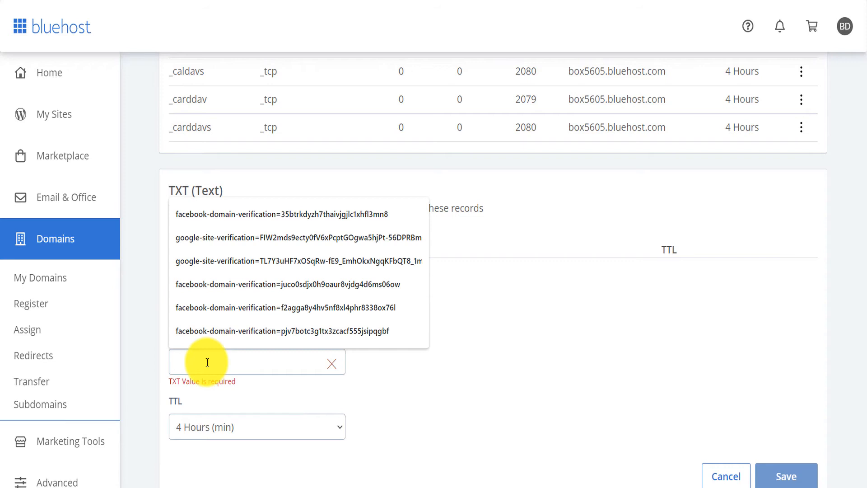
type("8lj2lr55ssn6q5vz8o29yul7bd754b")
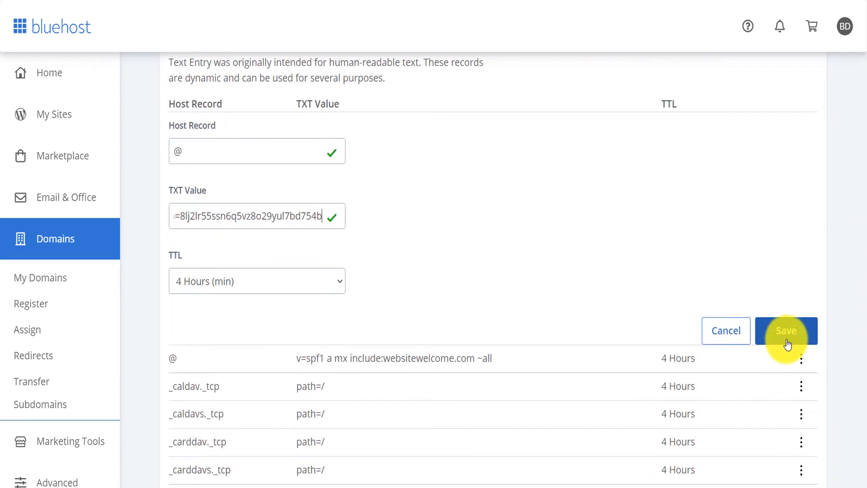
left_click(786, 331)
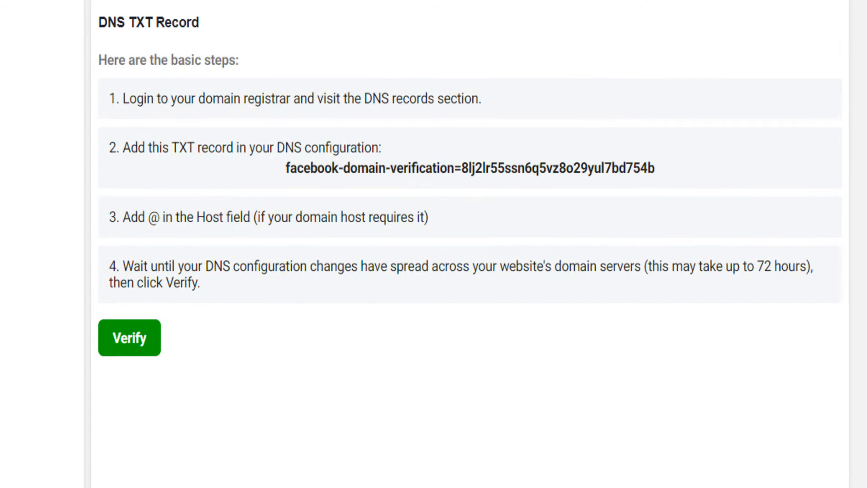
View the meta-tag, then the HTML file upload verification instructions for angelacoffee.com.
left_click(438, 128)
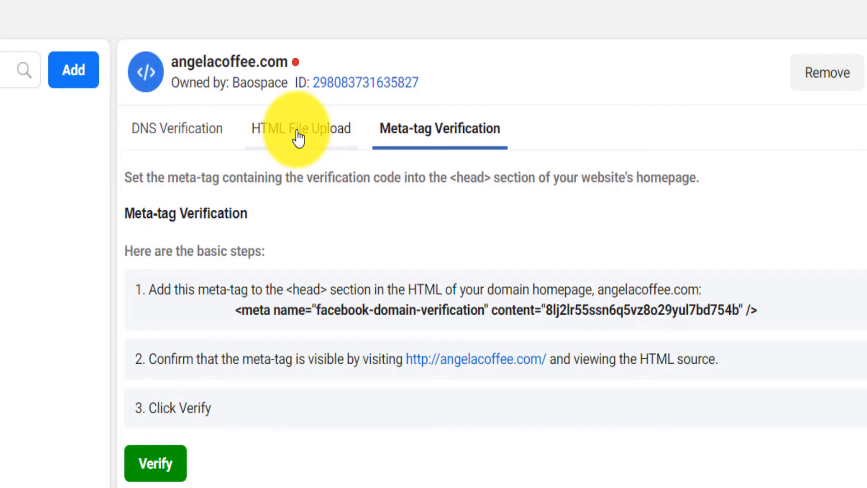
left_click(301, 128)
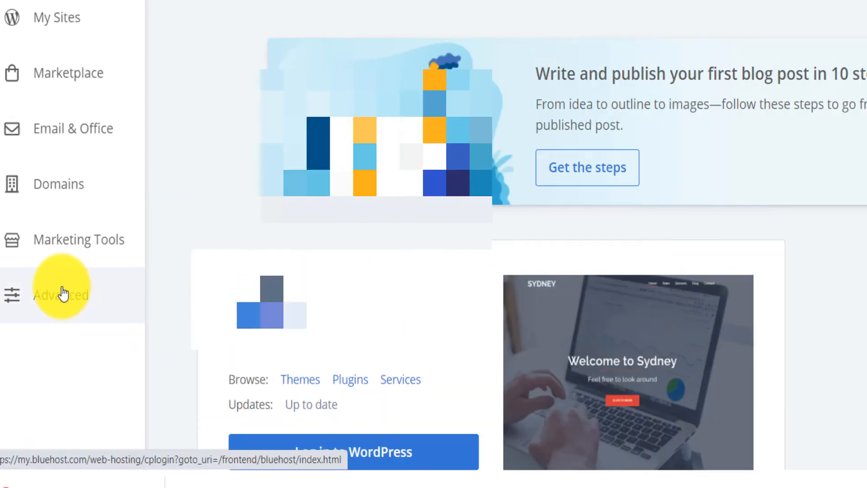
Navigate to public_html/angelacoffee in File Manager and upload the HTML verification file.
left_click(61, 295)
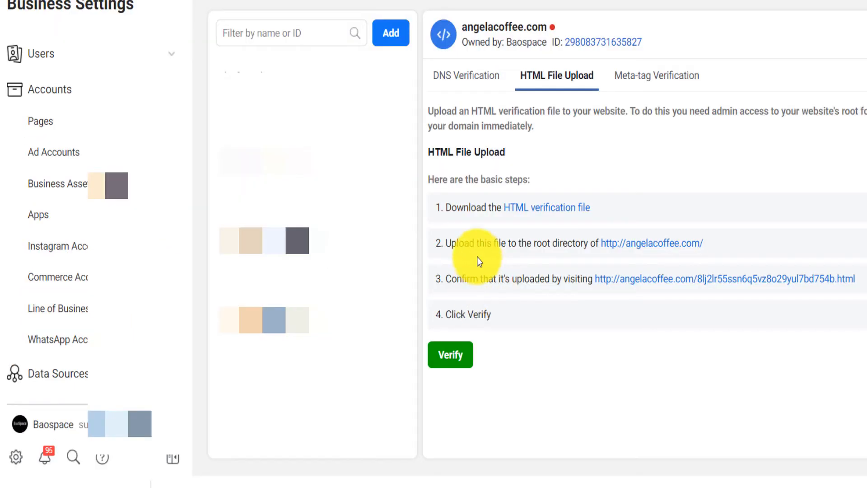
mouse_move(553, 244)
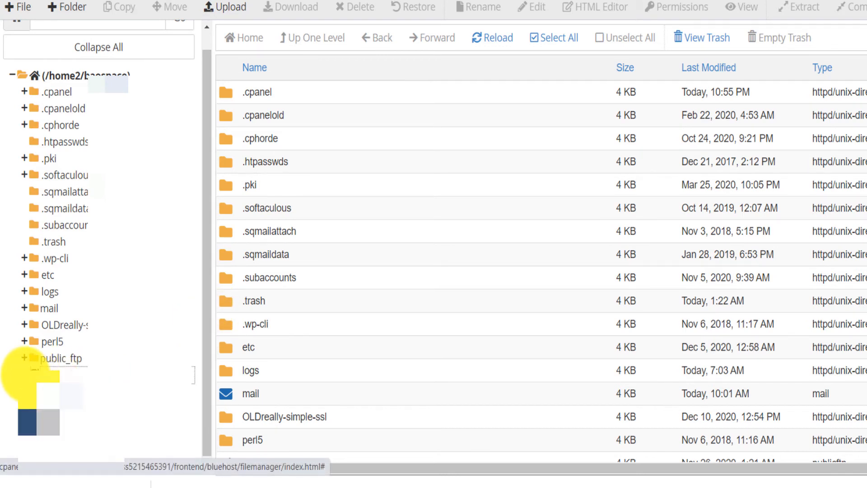
left_click(25, 358)
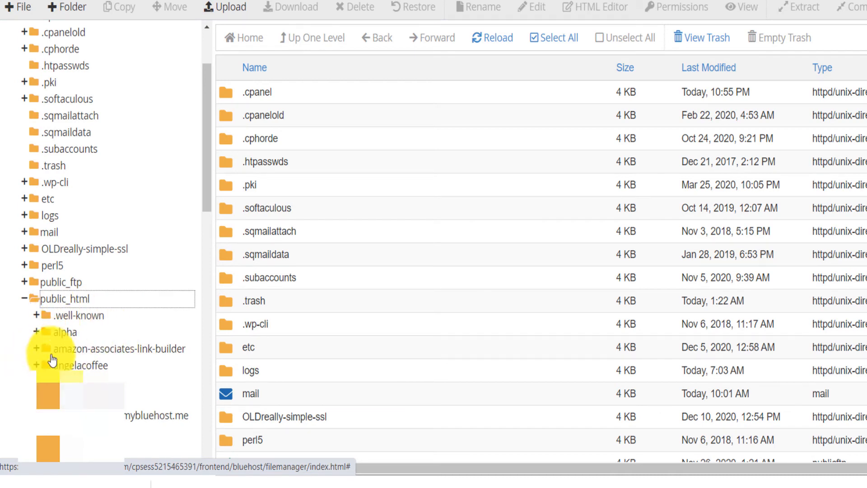
left_click(84, 365)
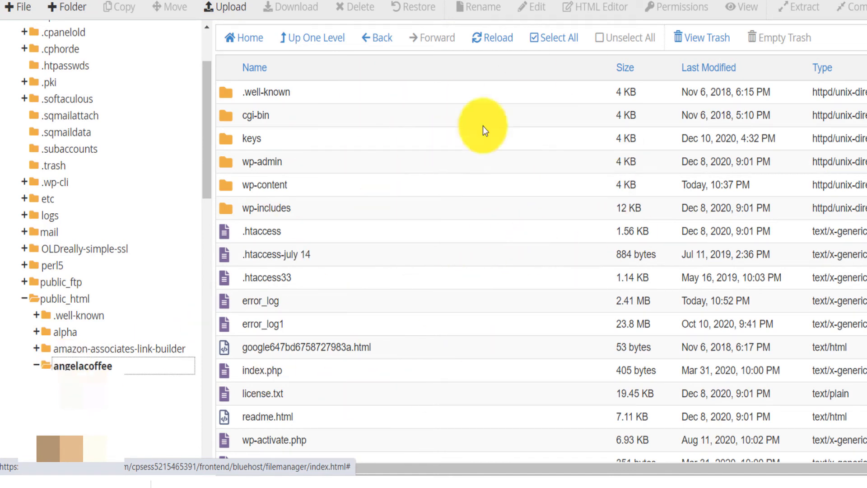
mouse_move(574, 138)
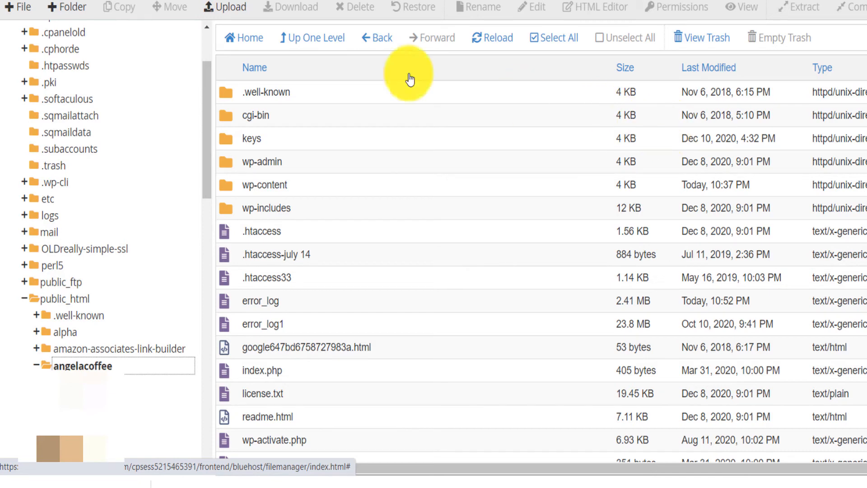
left_click(224, 7)
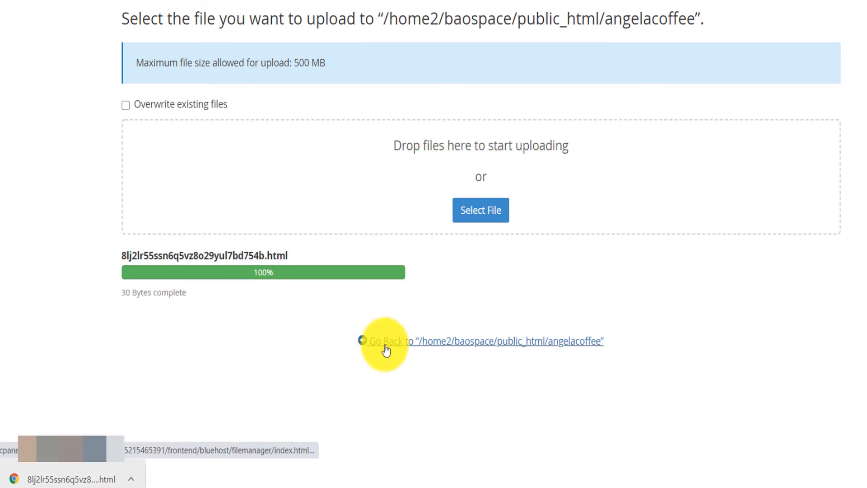
Return from the finished upload to the angelacoffee folder.
left_click(387, 341)
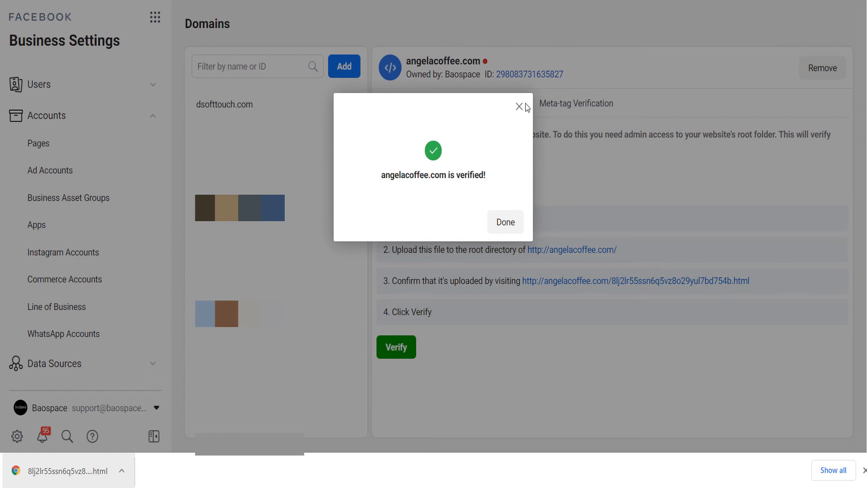
Close the verified notice and view angelacoffee.com's green dot under Brand Safety › Domains.
left_click(505, 222)
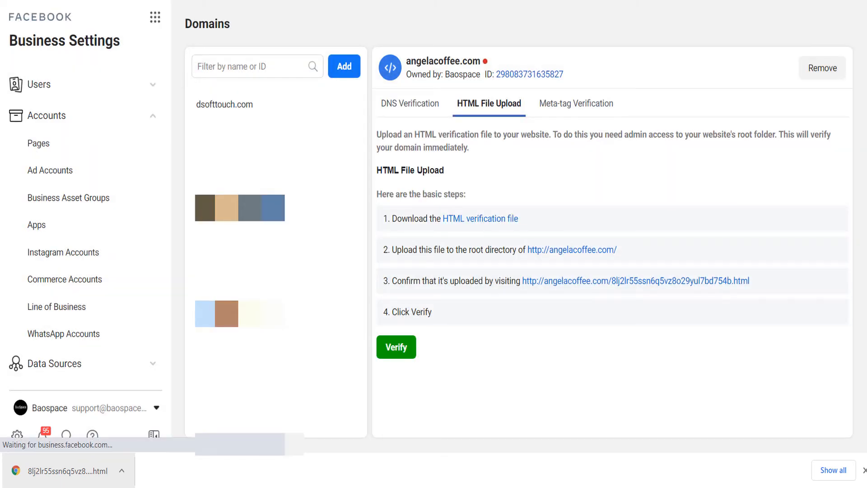
left_click(396, 347)
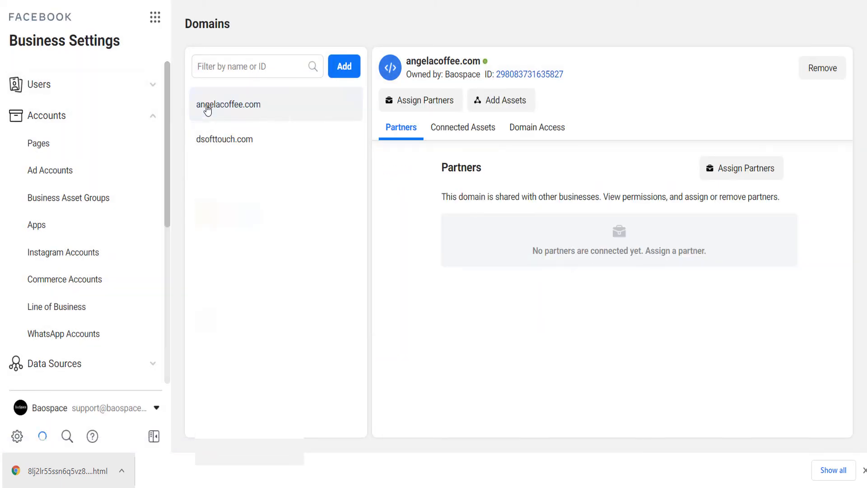
left_click(255, 104)
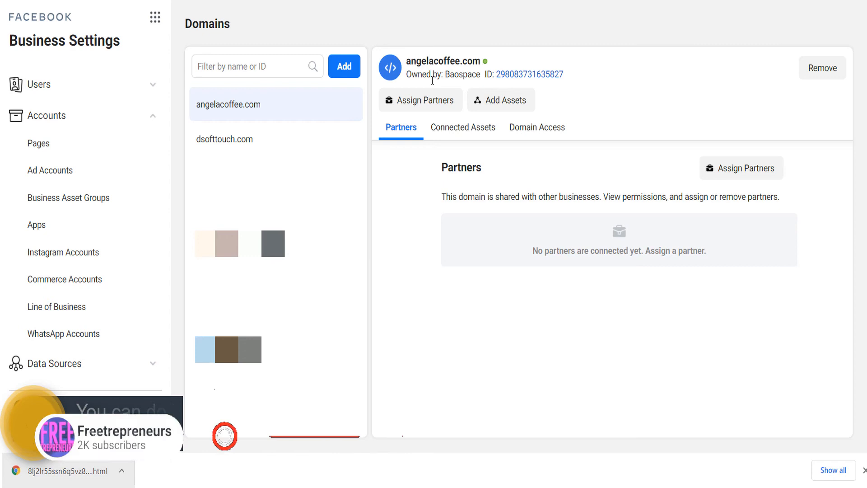
scroll("down", 3)
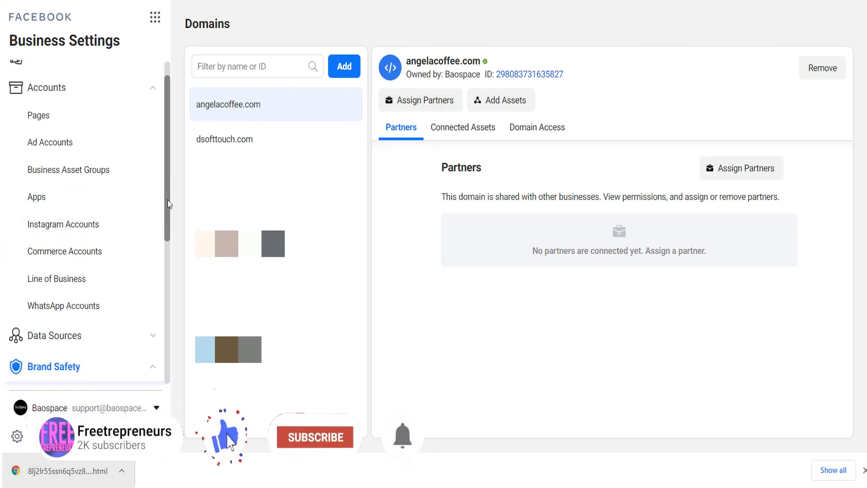
scroll("down", 3)
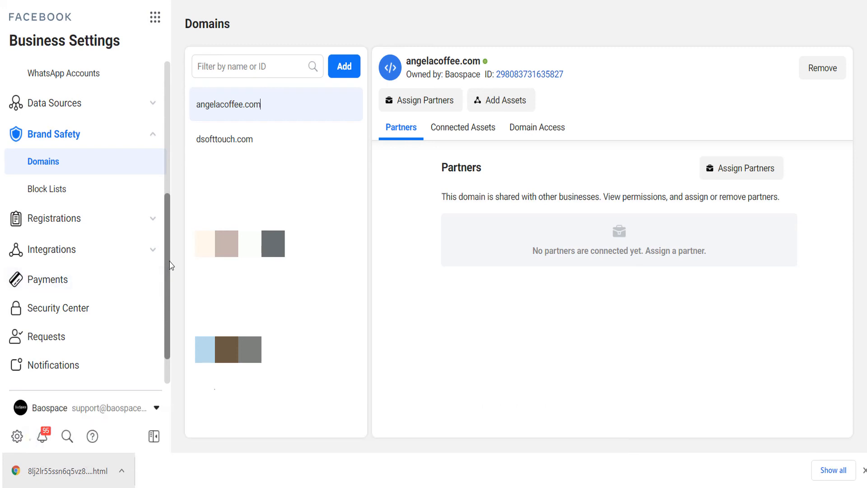
scroll("down", 3)
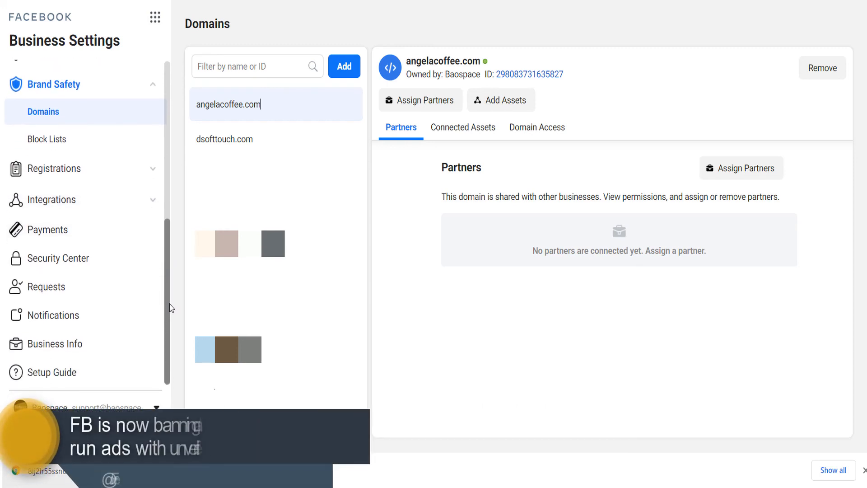
scroll("down", 3)
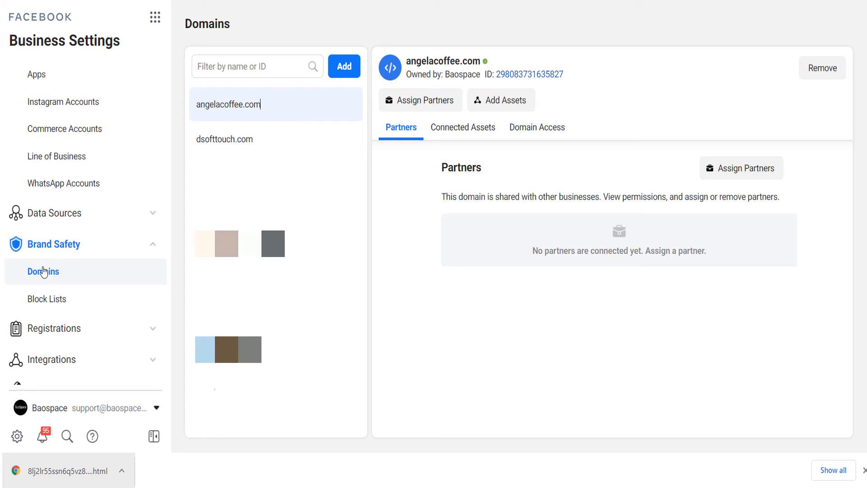
mouse_move(48, 263)
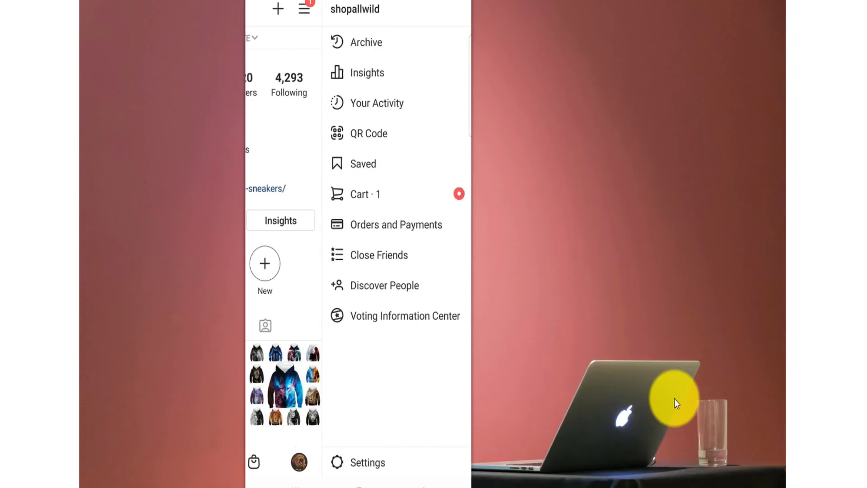
Start Instagram Shopping setup from Business settings and connect a Facebook account.
left_click(367, 462)
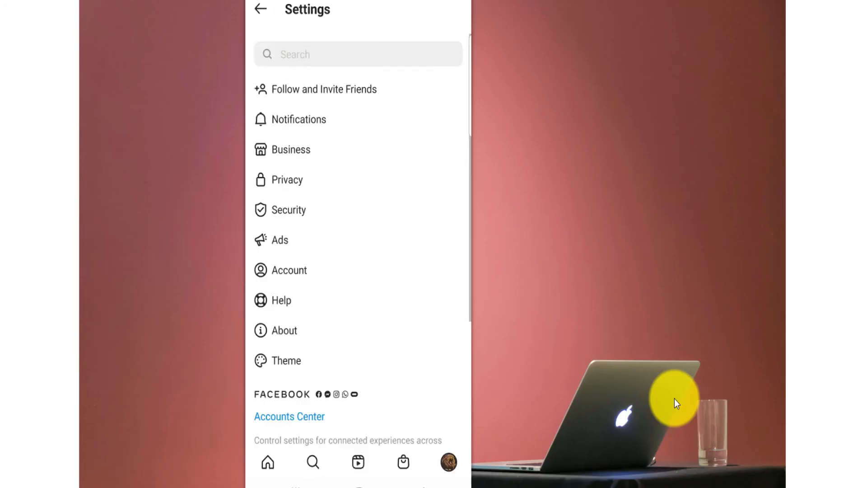
left_click(291, 150)
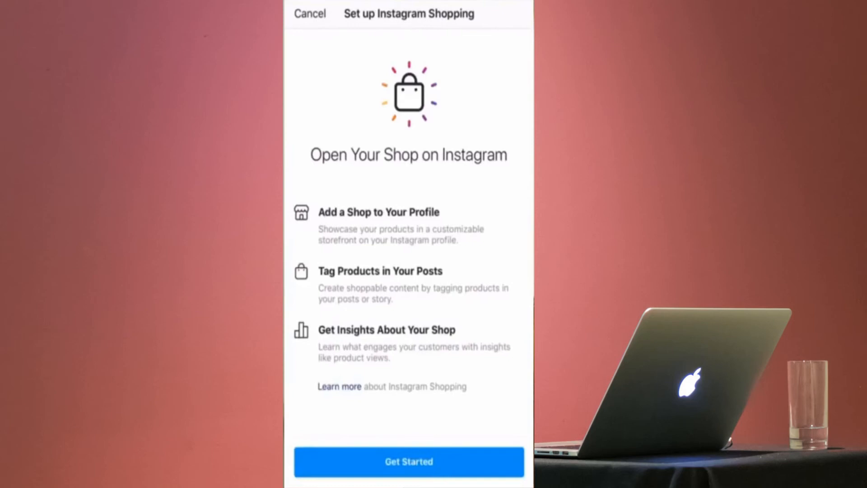
left_click(408, 461)
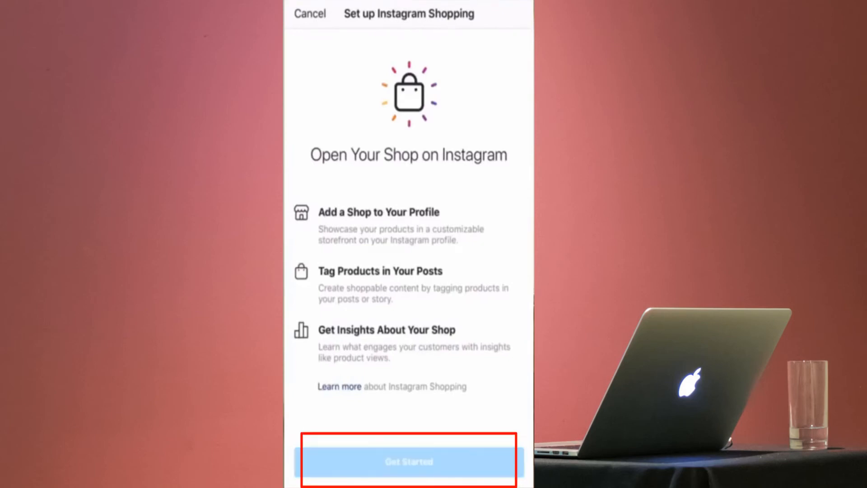
left_click(409, 461)
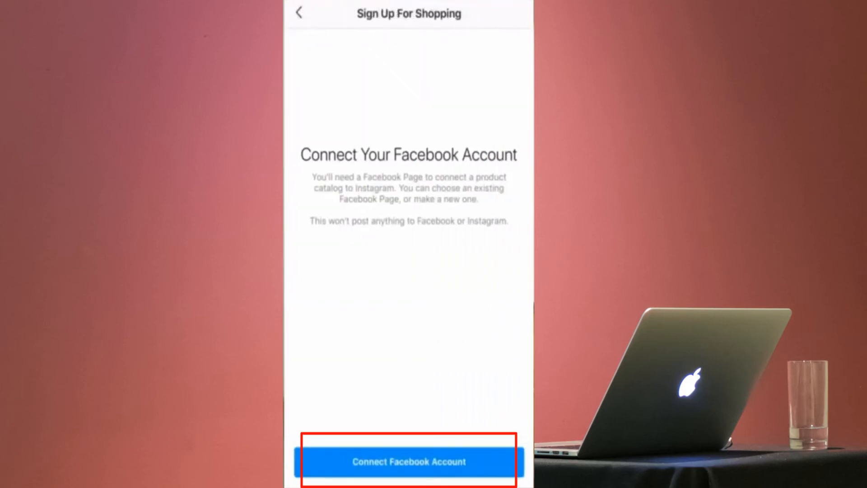
left_click(409, 461)
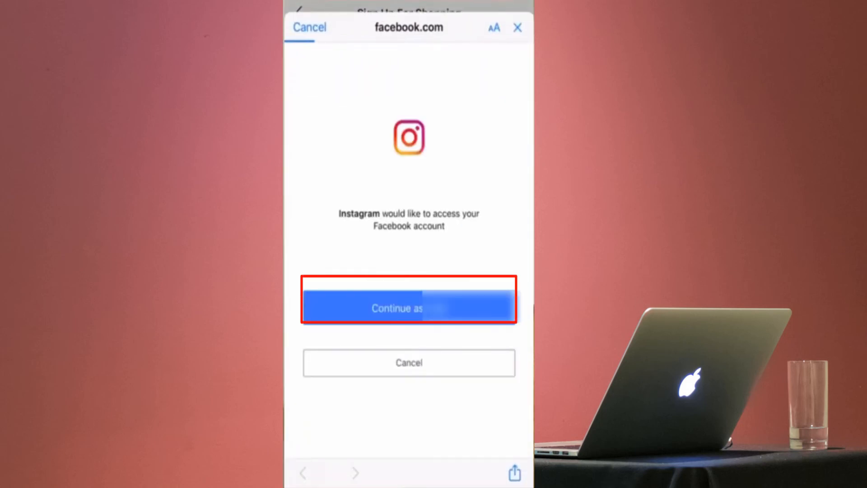
Grant Facebook account access, confirm the website domain, and submit the shop for review.
left_click(408, 308)
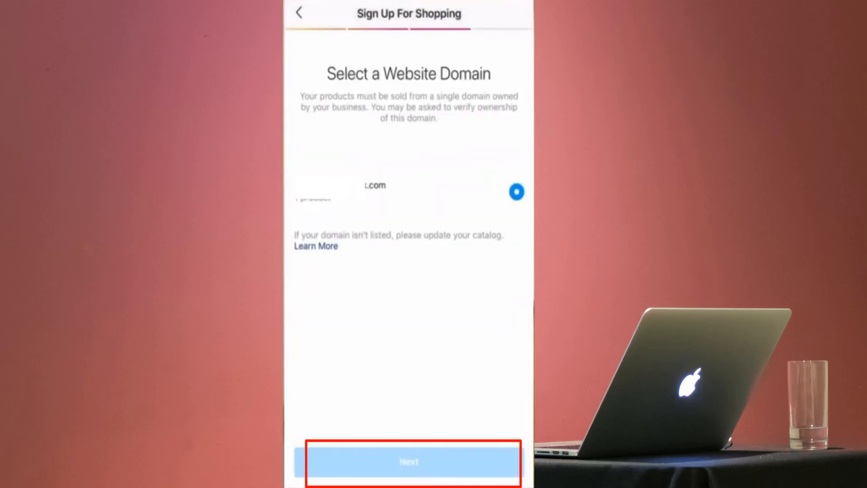
left_click(409, 462)
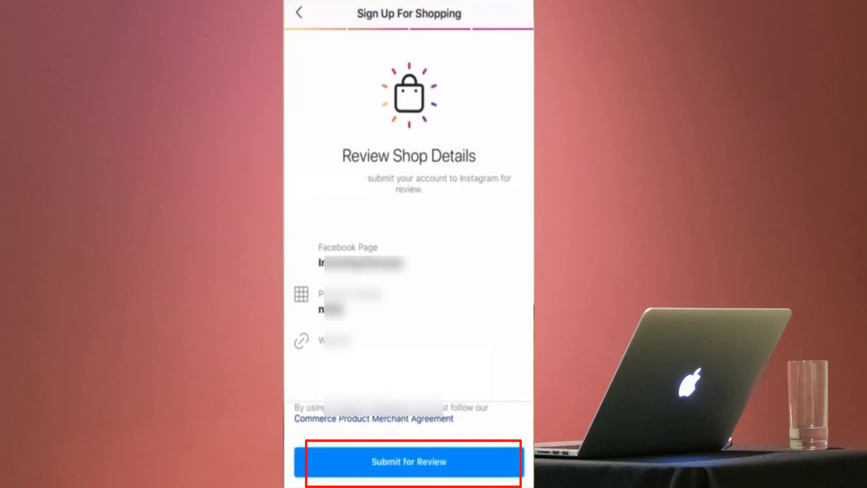
left_click(409, 461)
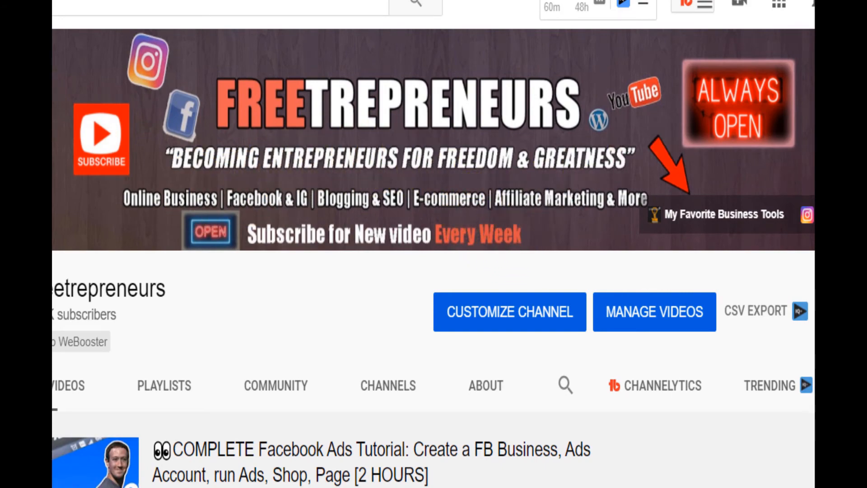
Browse the Freetrepreneurs channel's uploaded videos, then return to its Home page.
scroll("down", 3)
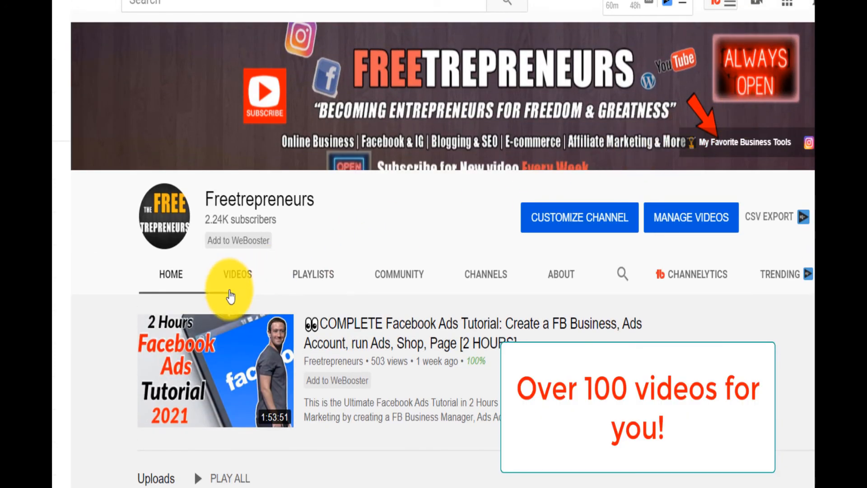
left_click(236, 274)
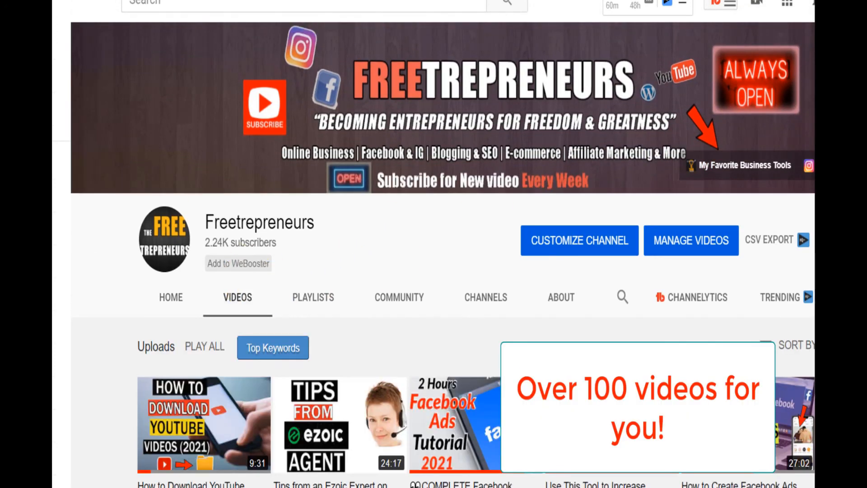
scroll("down", 3)
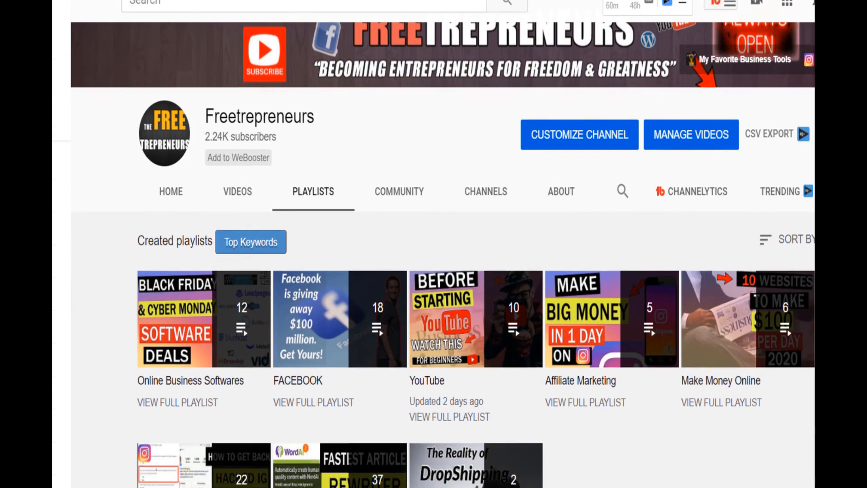
scroll("down", 3)
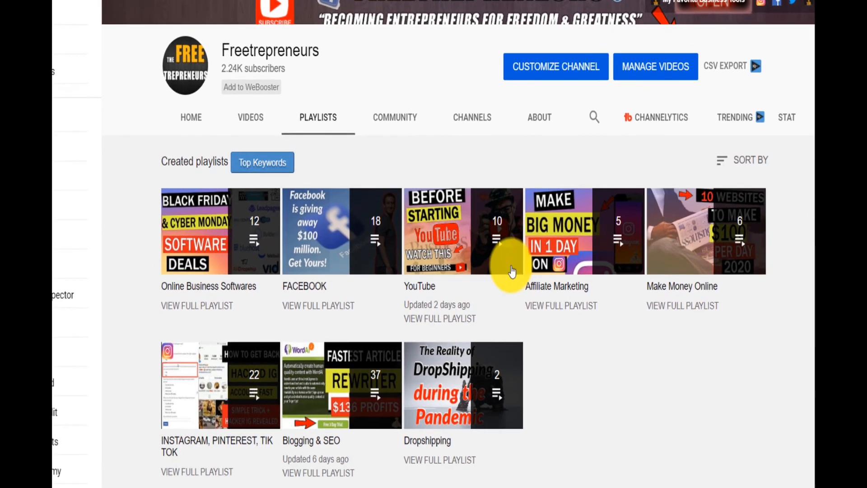
mouse_move(268, 382)
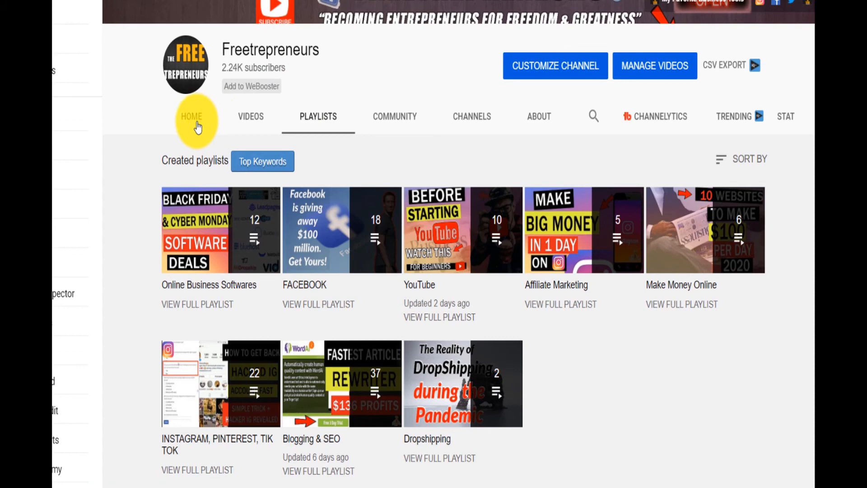
left_click(191, 116)
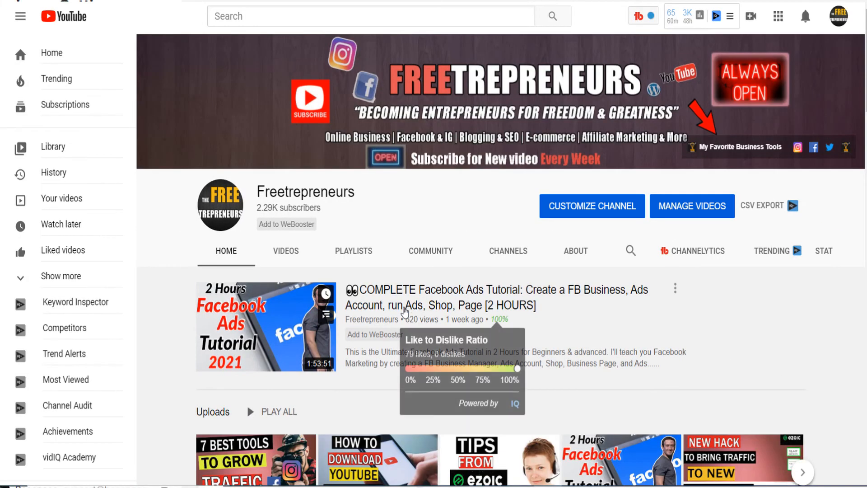
Reopen the channel's Videos and play the Facebook Shop Tutorial 2021 video.
scroll("down", 3)
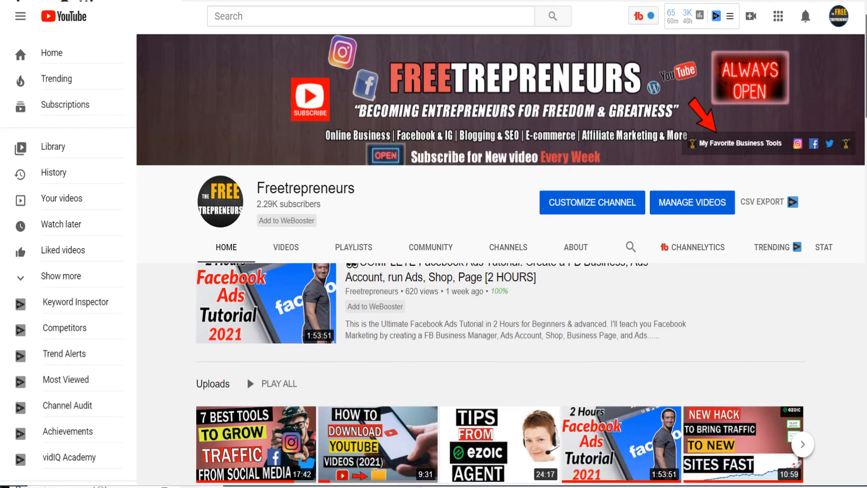
left_click(286, 247)
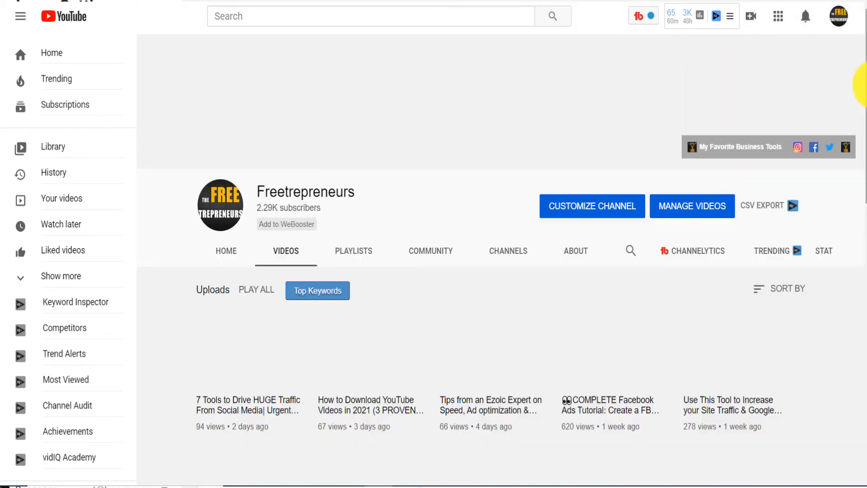
scroll("down", 3)
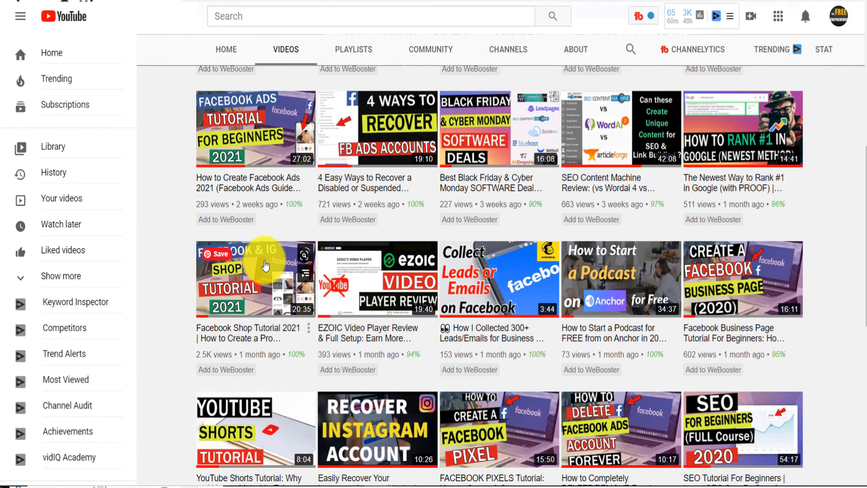
left_click(255, 278)
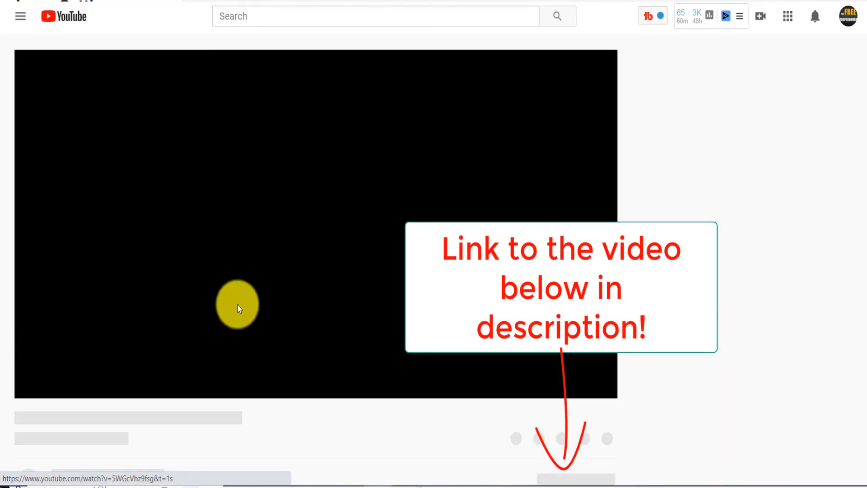